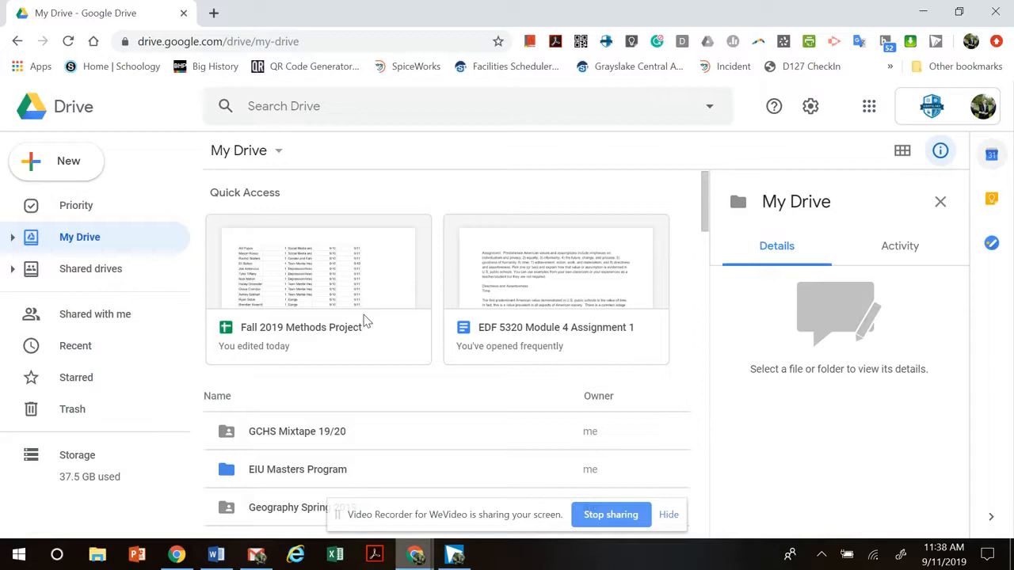
{"action": "mouse_move", "coordinate": [186, 309]}
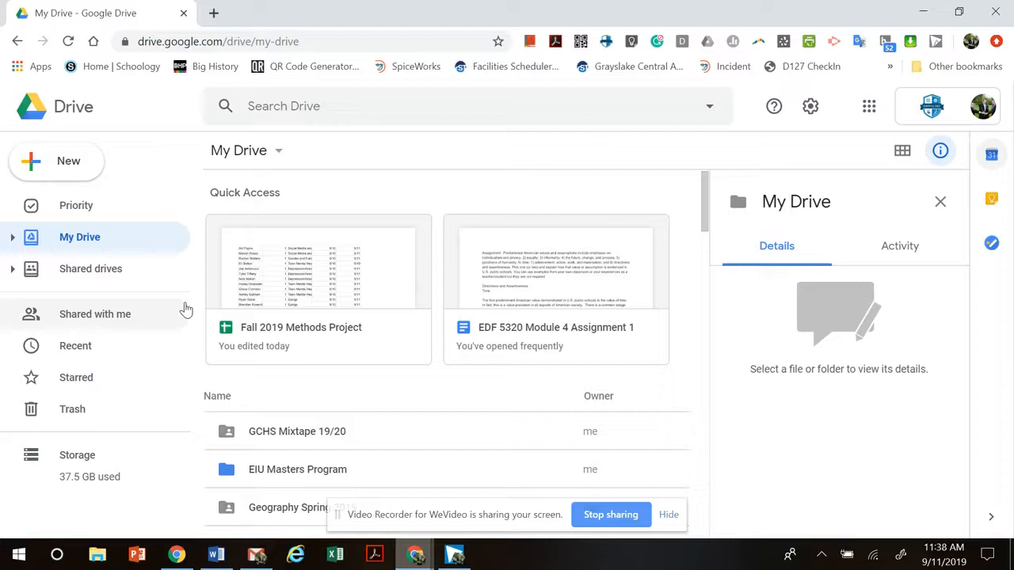
From Google Drive's New > More menu, create a blank Google Form
{"action": "left_click", "coordinate": [55, 161]}
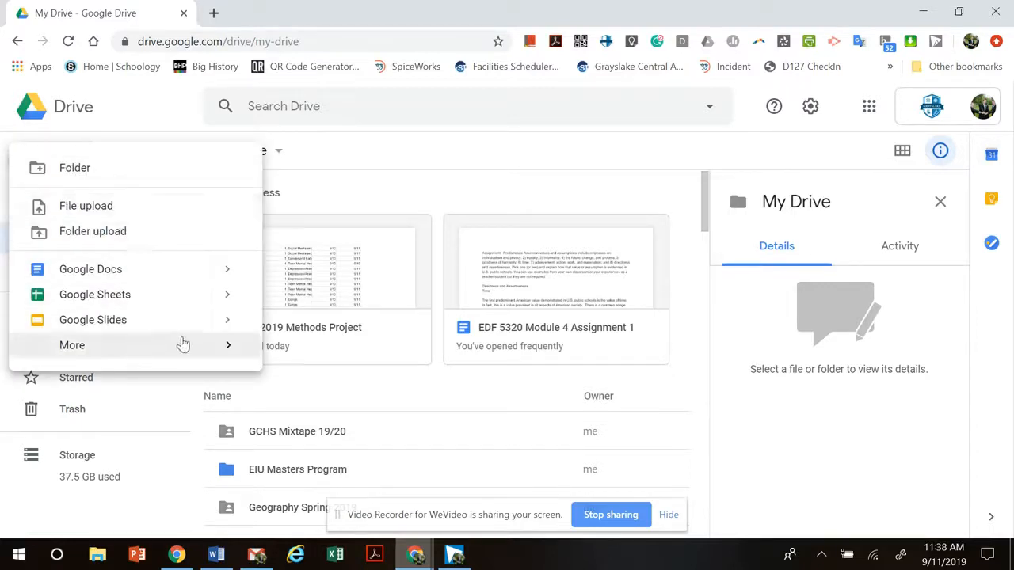
{"action": "left_click", "coordinate": [73, 344]}
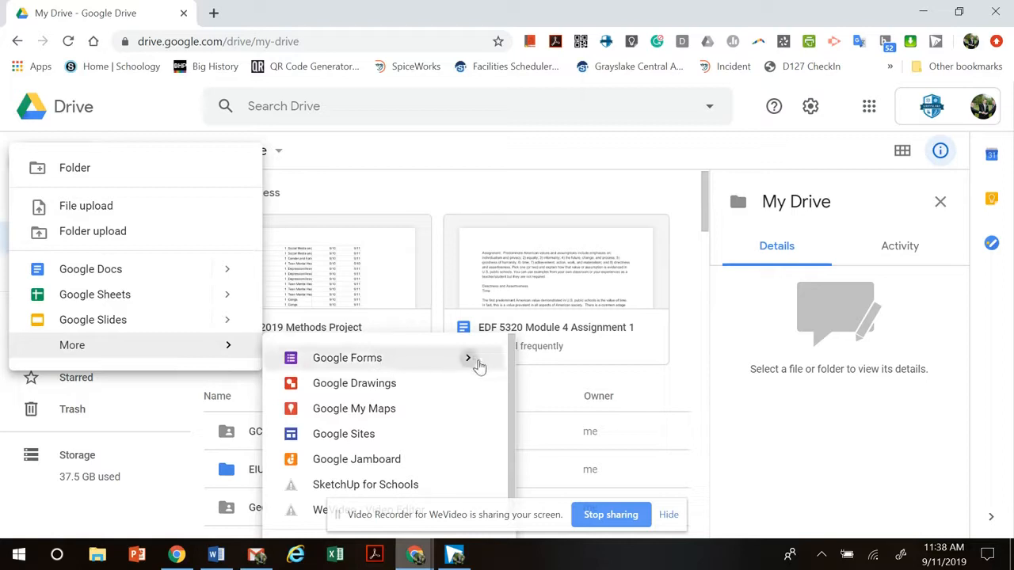
{"action": "left_click", "coordinate": [347, 357]}
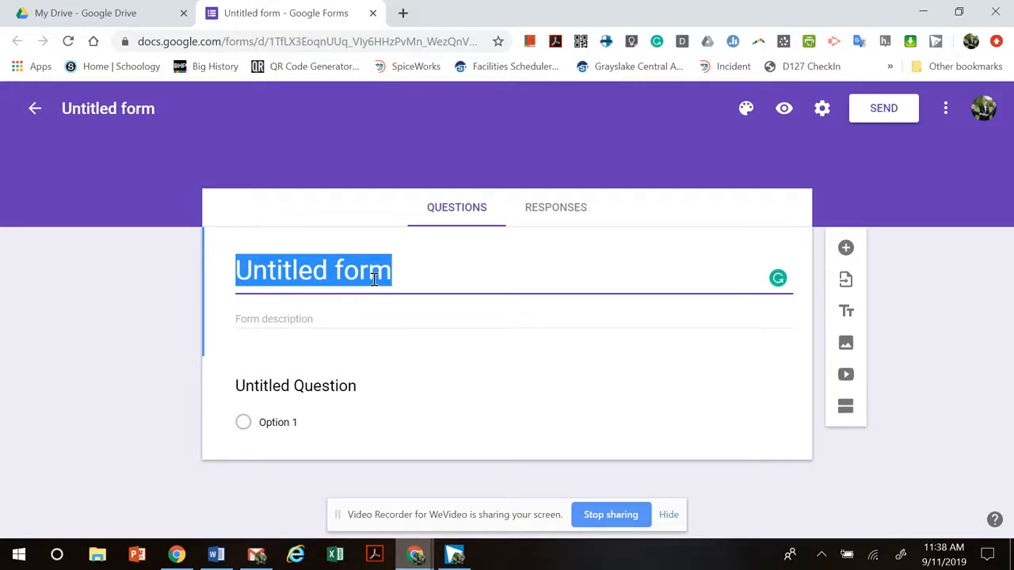
Type the title 'Factors that influence hunger in teenagers', fixing the 'teenageers' typo
{"action": "type", "text": "Facto"}
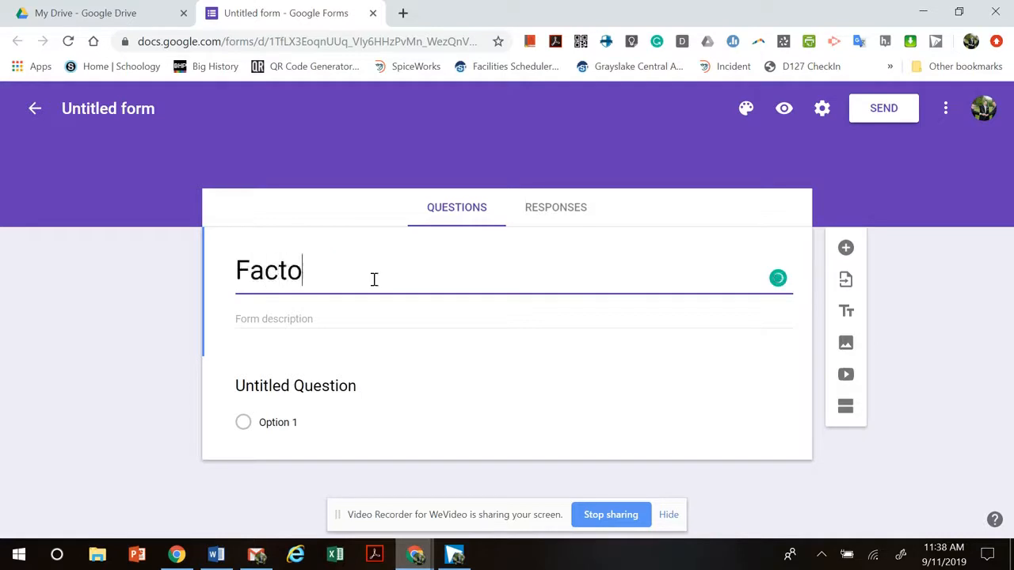
{"action": "type", "text": "rs that influence"}
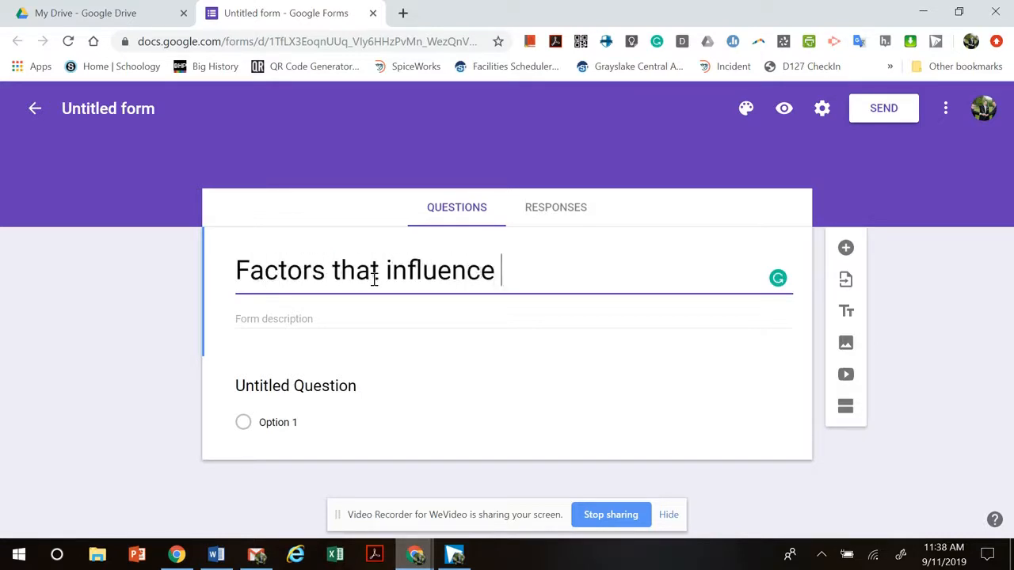
{"action": "type", "text": "hu"}
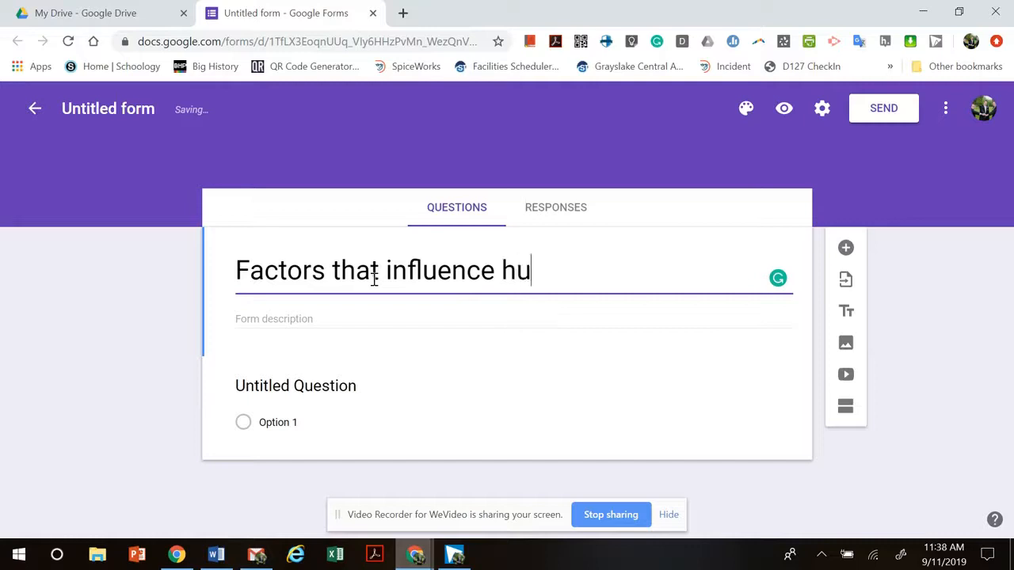
{"action": "type", "text": "nger in"}
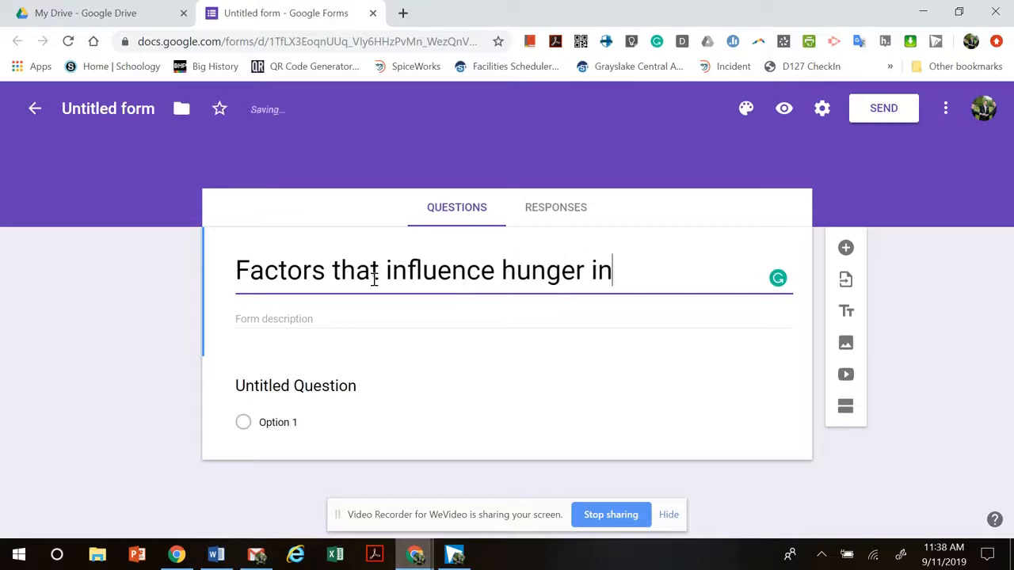
{"action": "type", "text": "teenageers"}
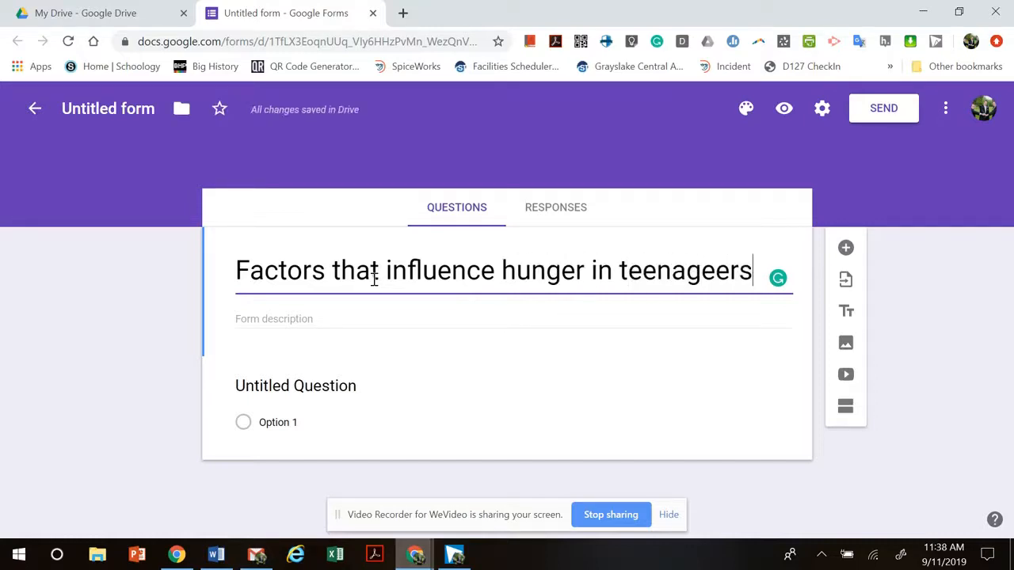
{"action": "key", "text": "Backspace"}
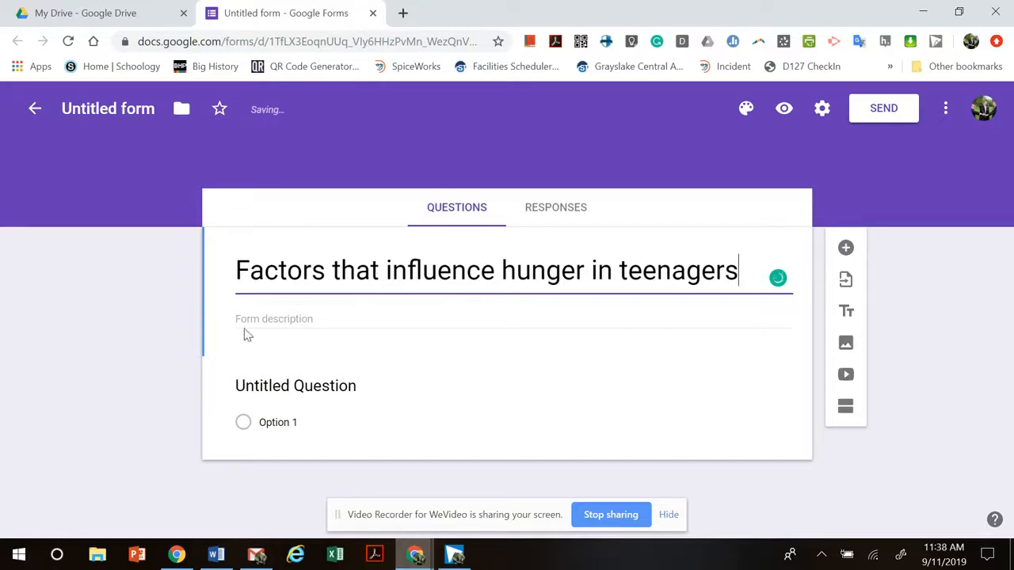
Write the description 'School project, Data used to answer a sociological...' in the description field
{"action": "left_click", "coordinate": [273, 325]}
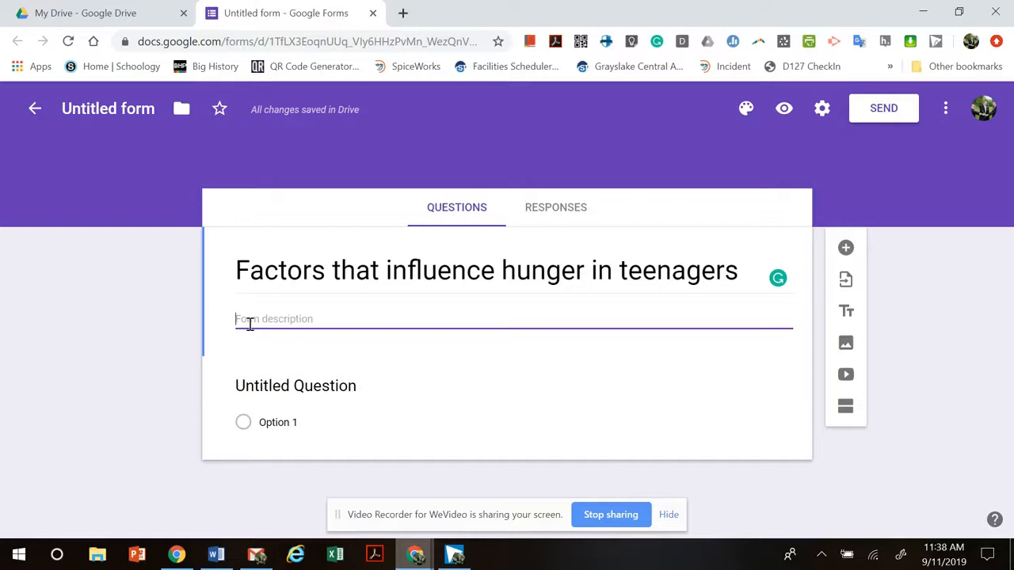
{"action": "type", "text": "School pro"}
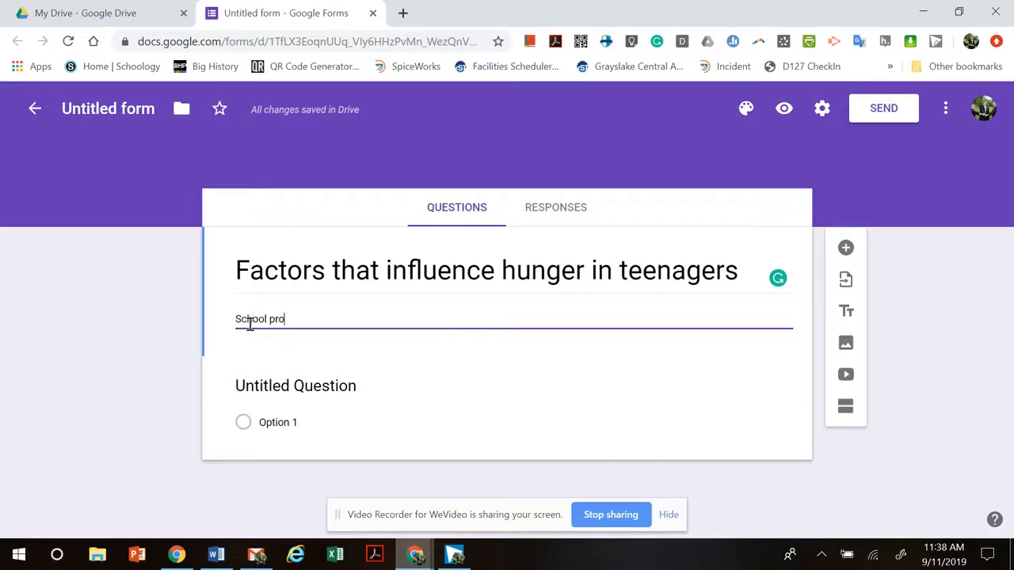
{"action": "type", "text": "ject"}
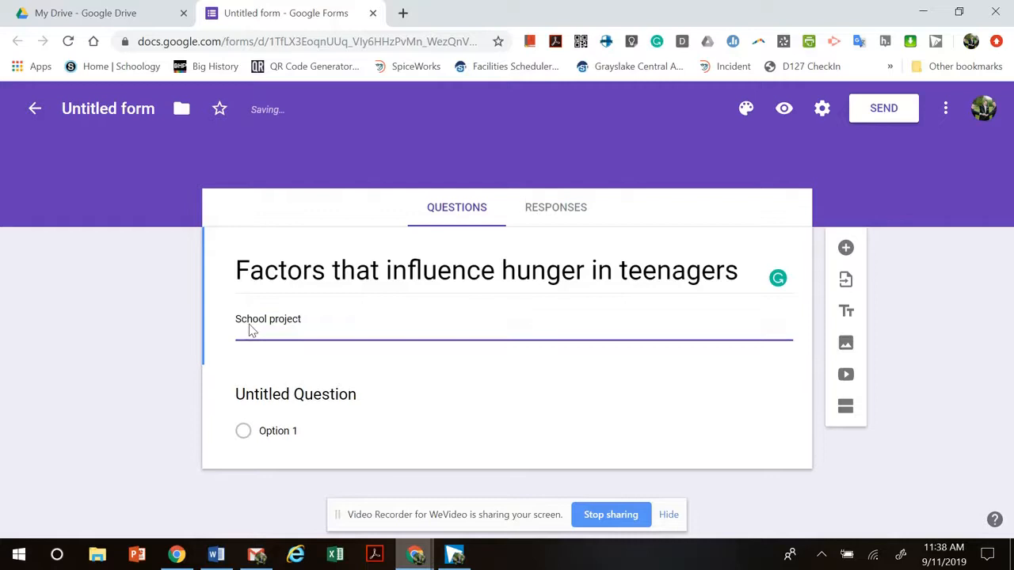
{"action": "type", "text": "Data used"}
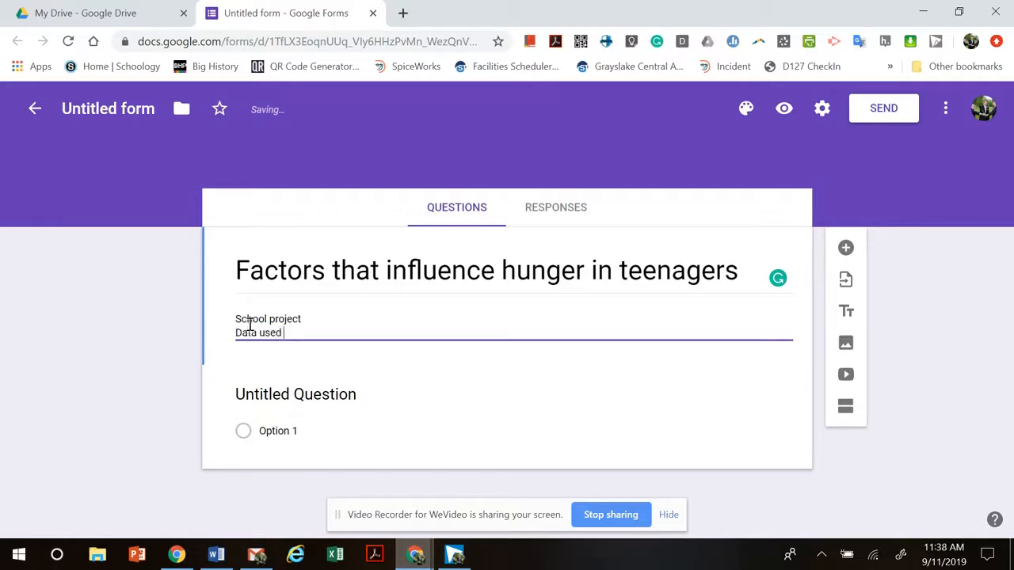
{"action": "type", "text": "to answer a soci"}
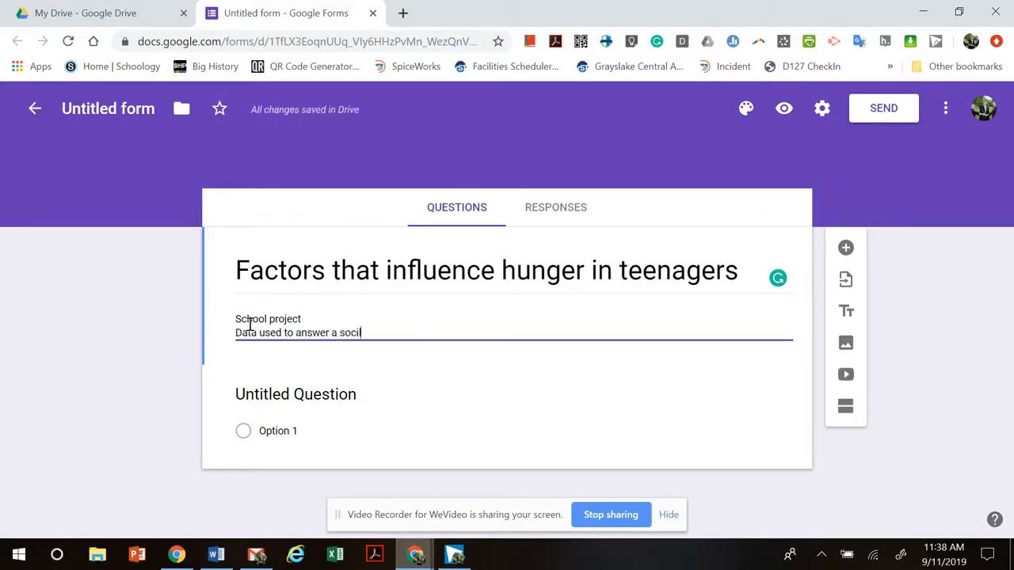
{"action": "type", "text": "ological"}
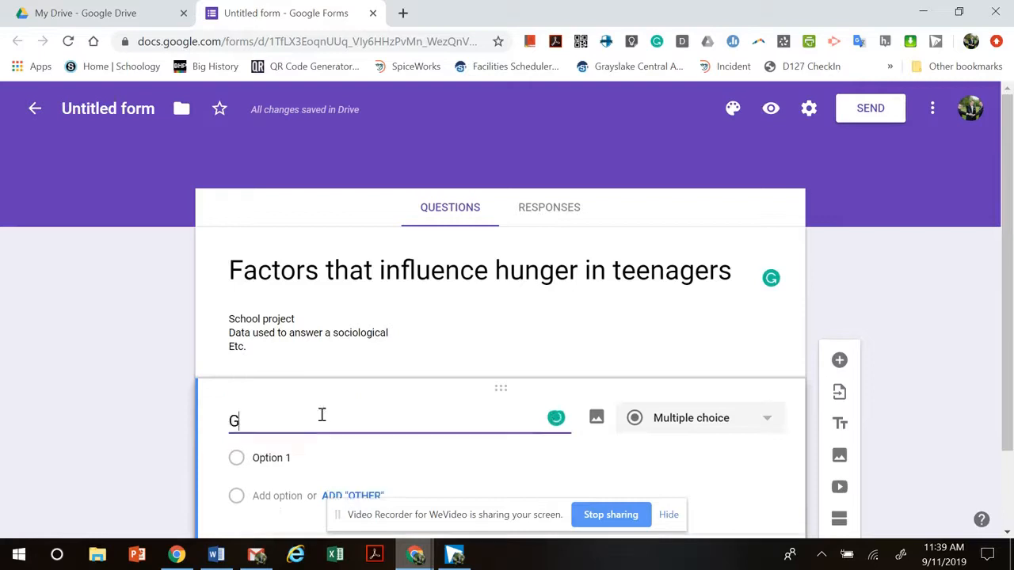
Title the first question 'Gender' and review the question types, keeping Multiple choice
{"action": "type", "text": "ender"}
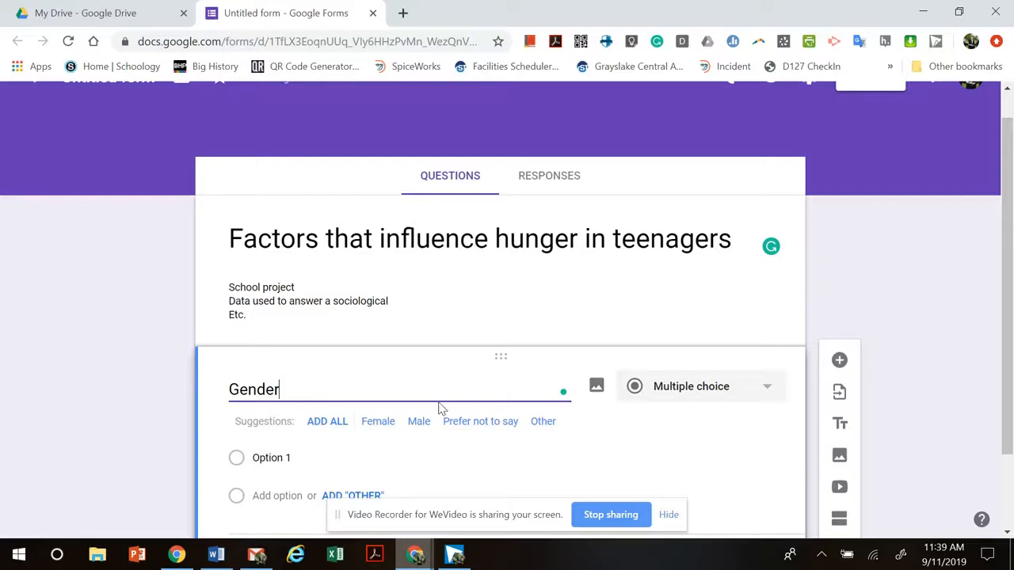
{"action": "mouse_move", "coordinate": [367, 411]}
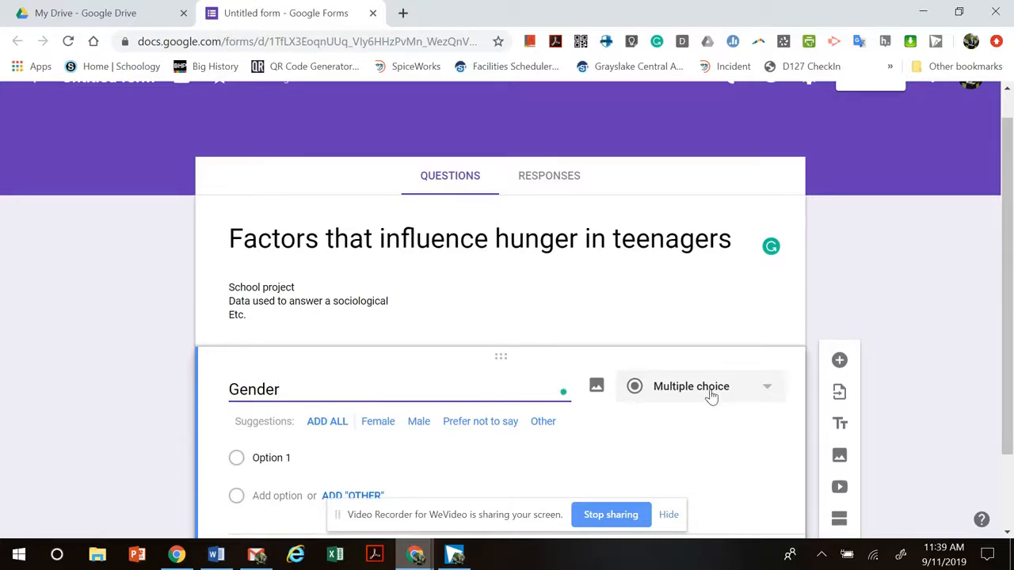
{"action": "left_click", "coordinate": [700, 386]}
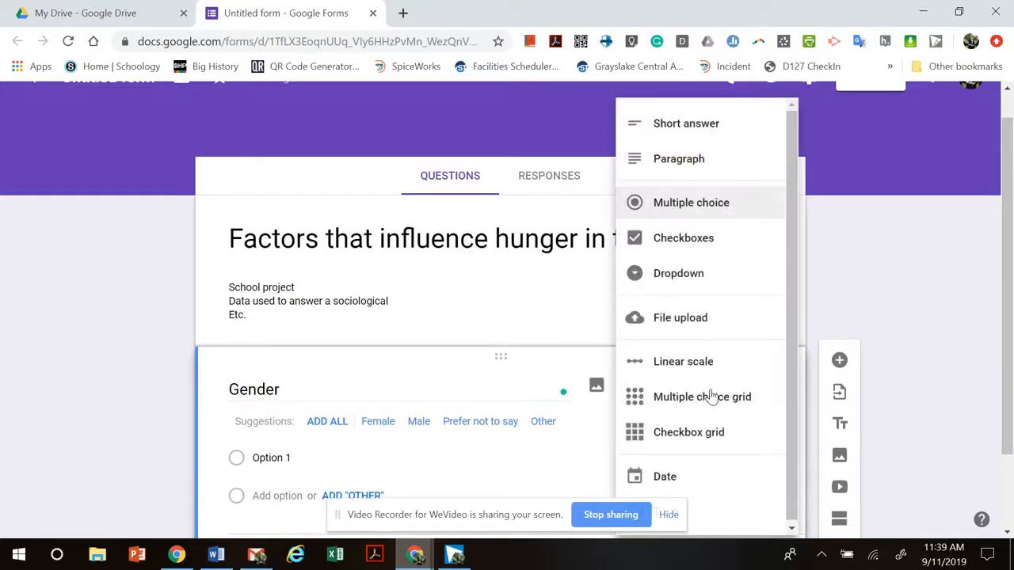
{"action": "mouse_move", "coordinate": [695, 131]}
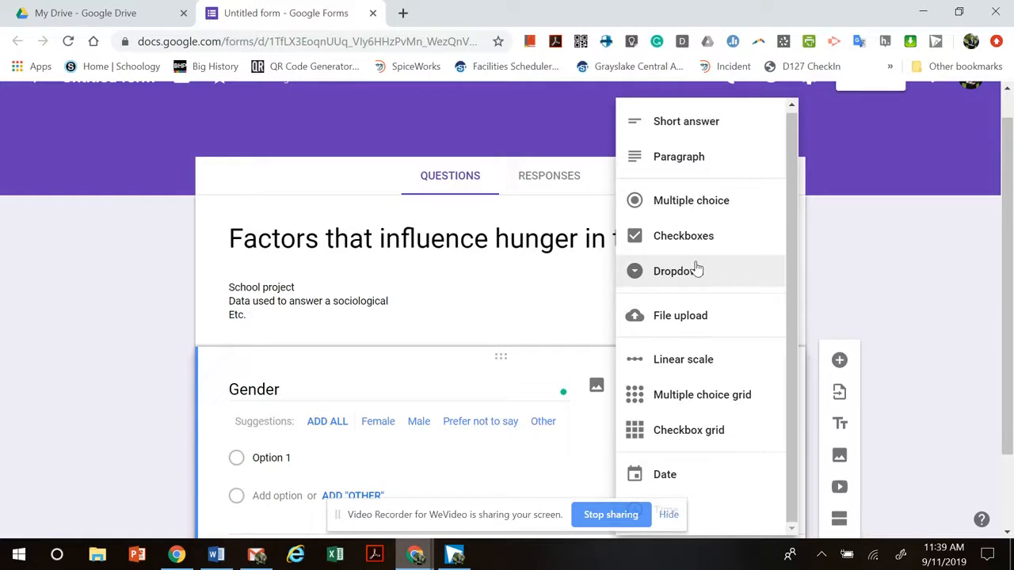
{"action": "mouse_move", "coordinate": [685, 210]}
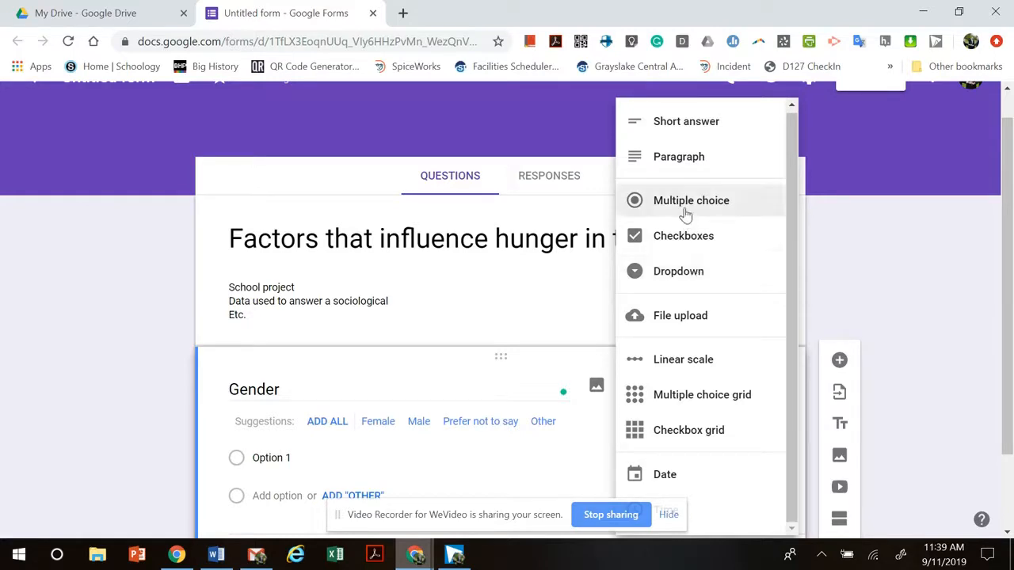
{"action": "mouse_move", "coordinate": [679, 236]}
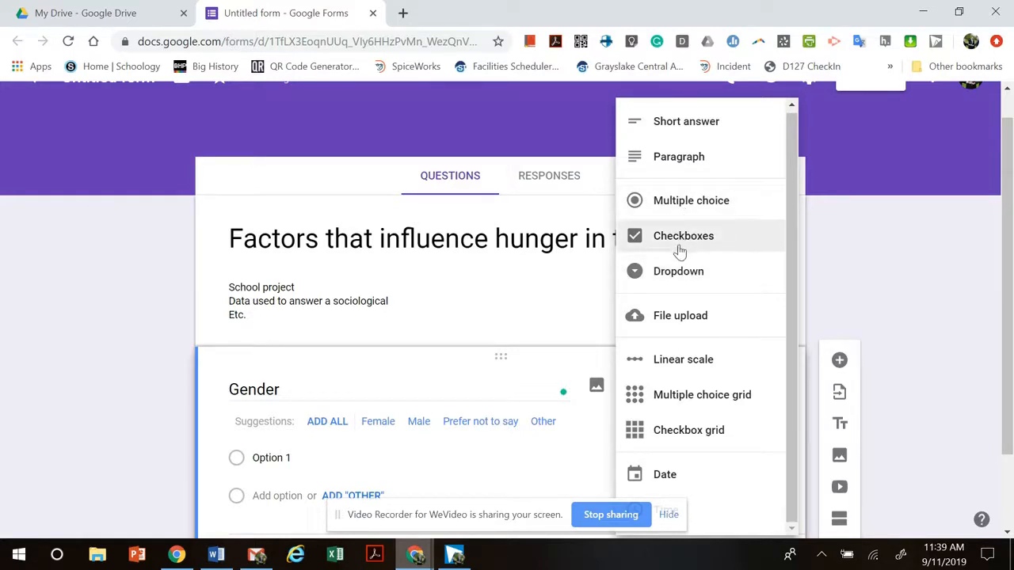
{"action": "mouse_move", "coordinate": [683, 359]}
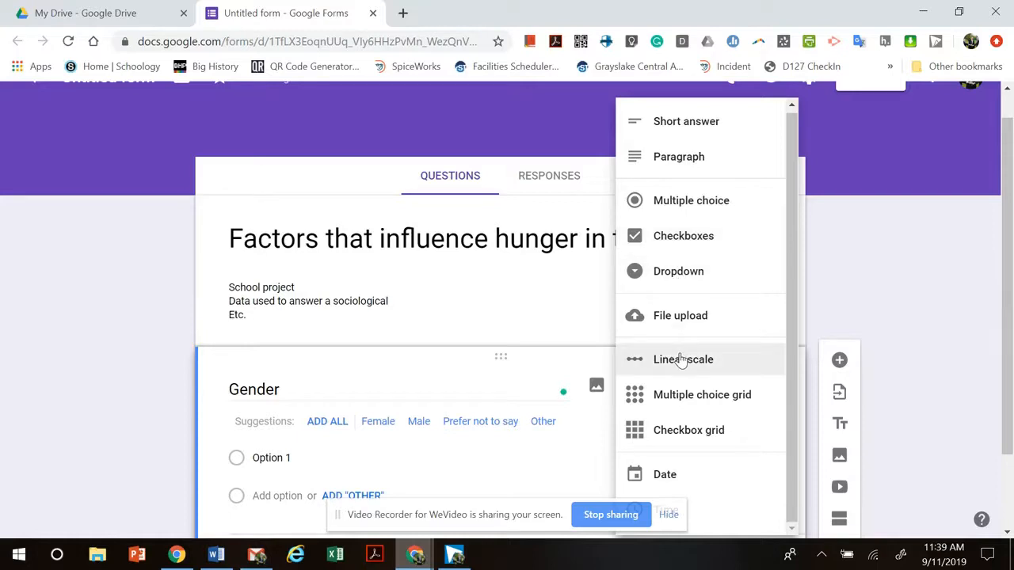
{"action": "mouse_move", "coordinate": [666, 347]}
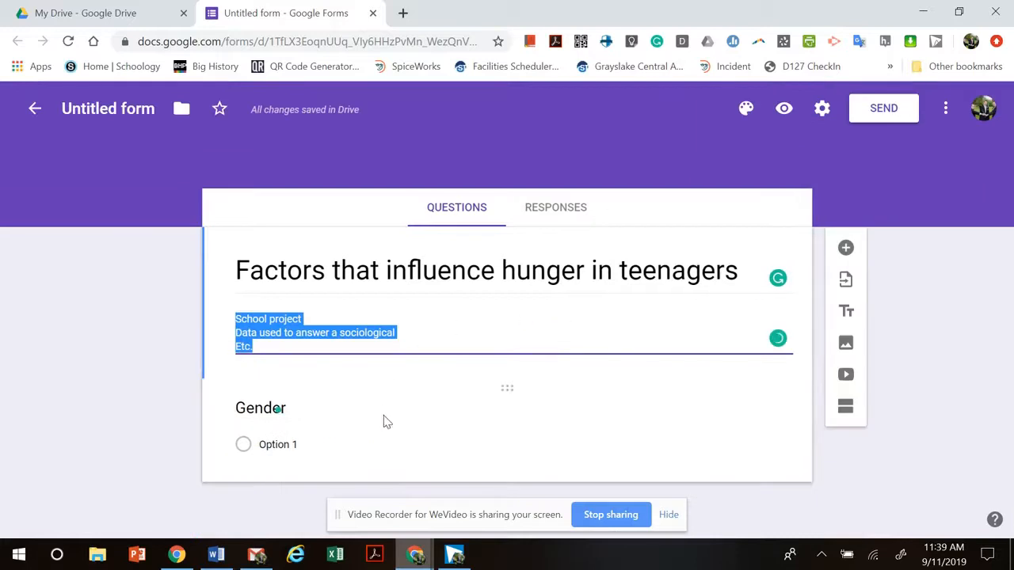
Give Gender the choices Female, Male, Prefer not to say and Other
{"action": "left_click", "coordinate": [260, 407]}
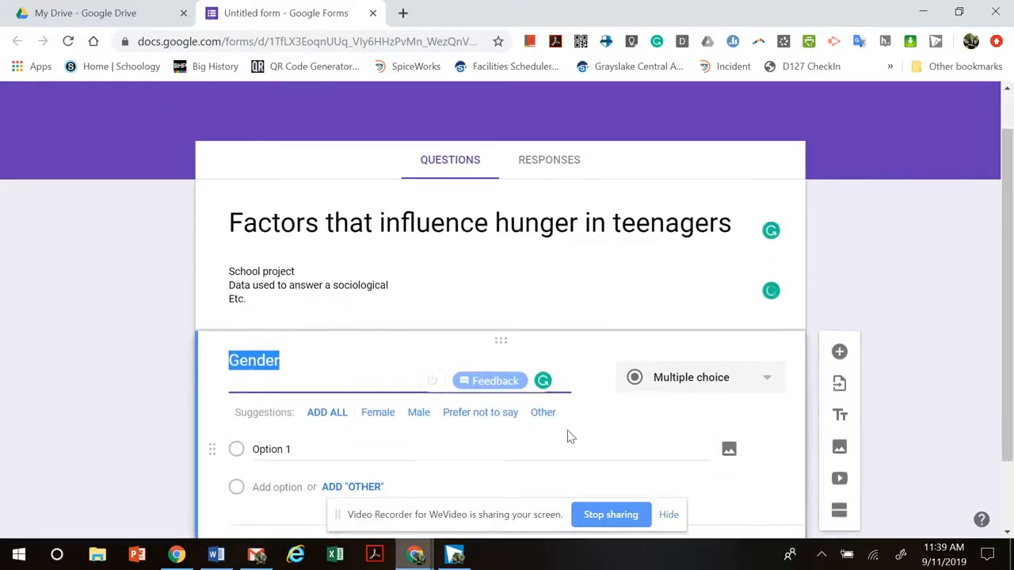
{"action": "scroll", "scroll_direction": "down", "scroll_amount": 3}
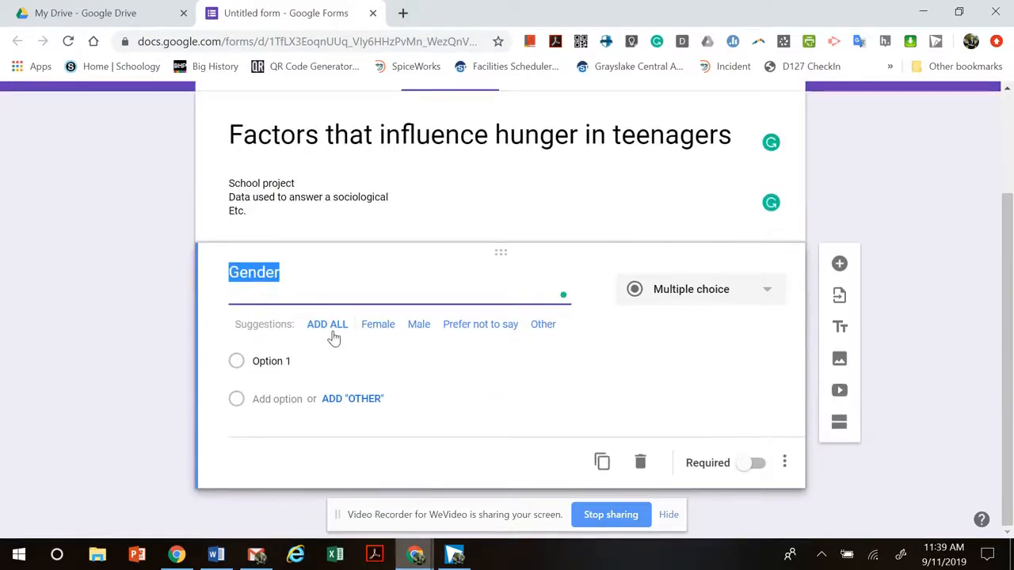
{"action": "left_click", "coordinate": [327, 324]}
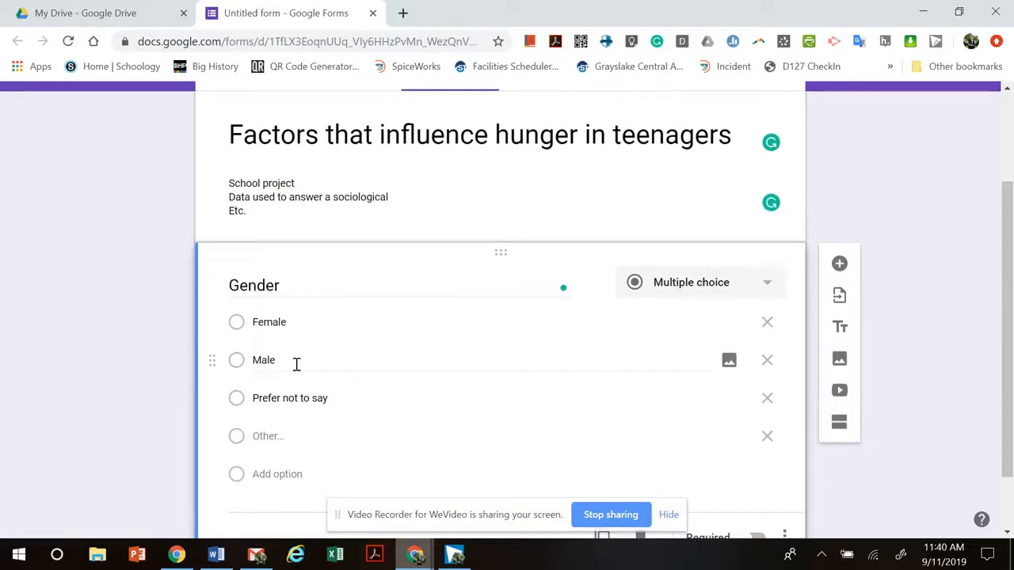
{"action": "mouse_move", "coordinate": [272, 440]}
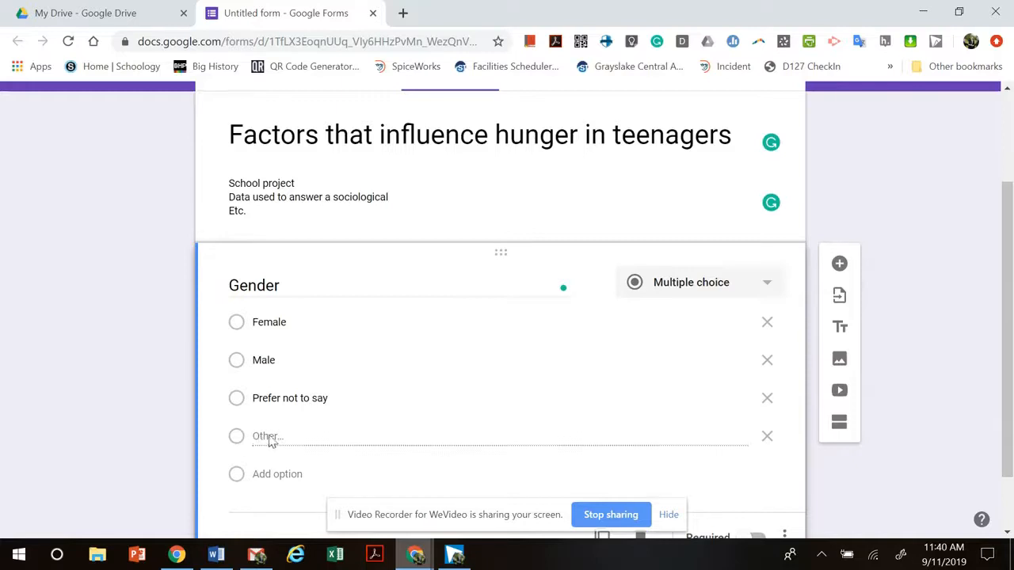
{"action": "mouse_move", "coordinate": [279, 441]}
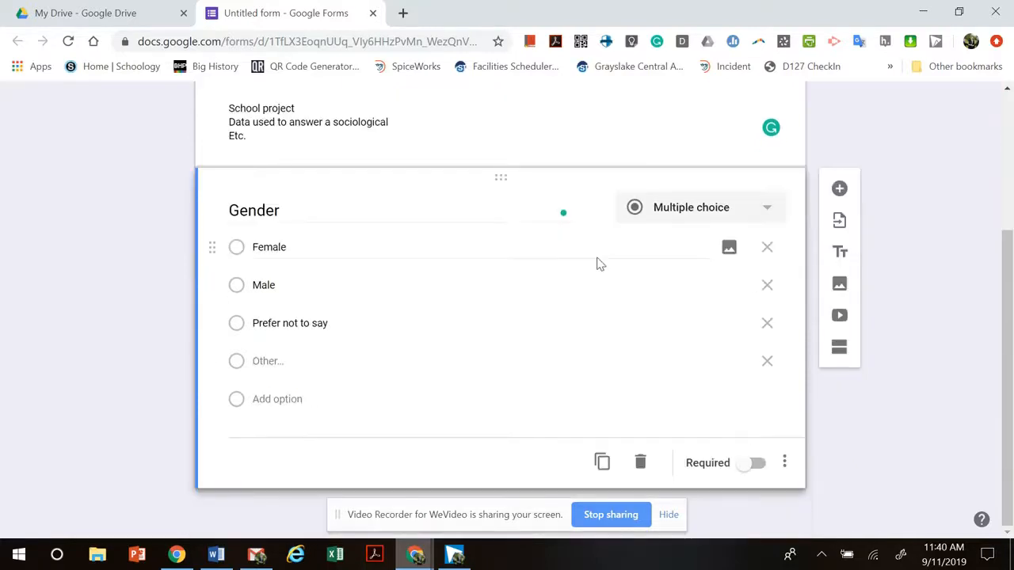
{"action": "mouse_move", "coordinate": [450, 300]}
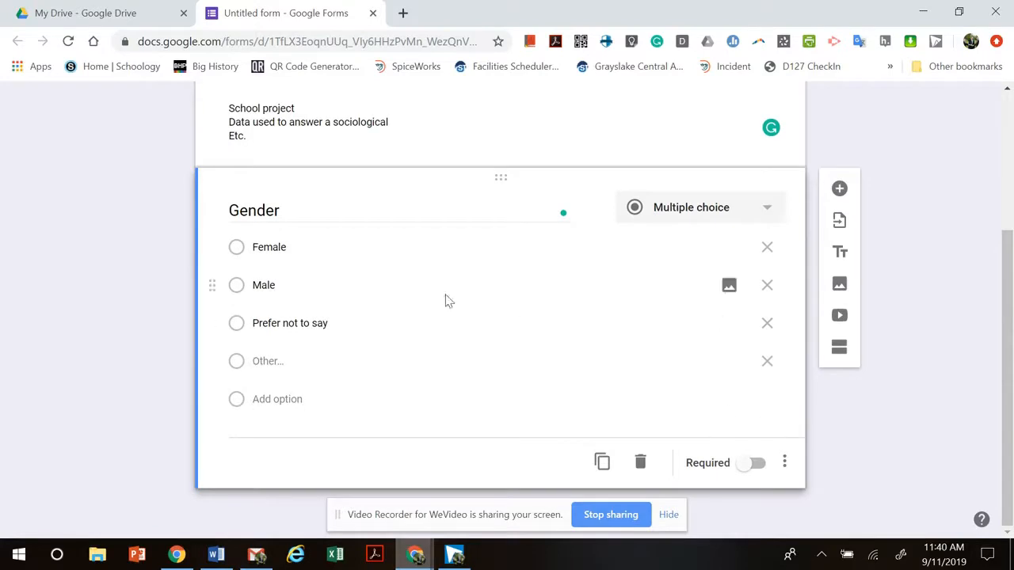
{"action": "mouse_move", "coordinate": [772, 467]}
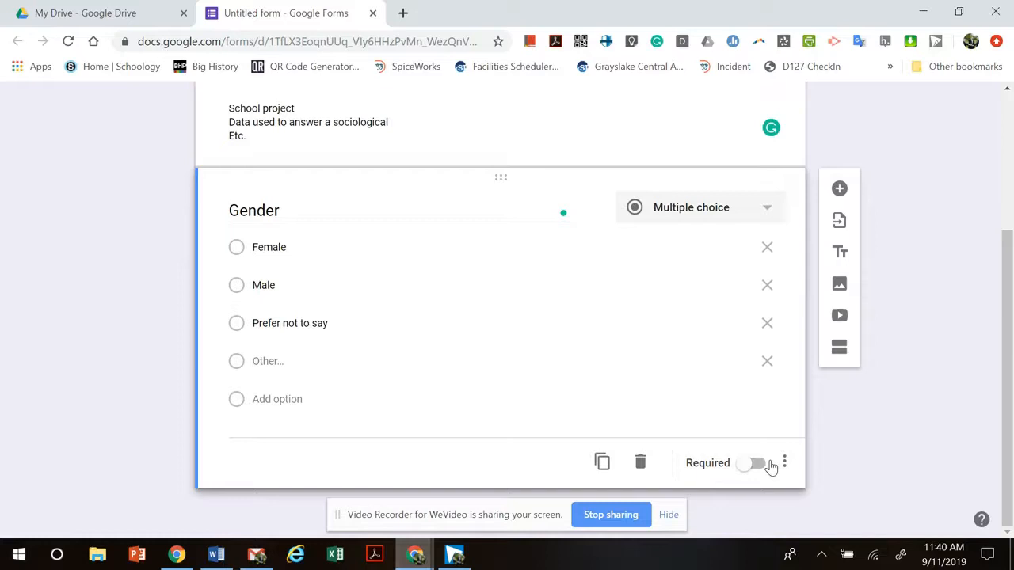
{"action": "mouse_move", "coordinate": [569, 321]}
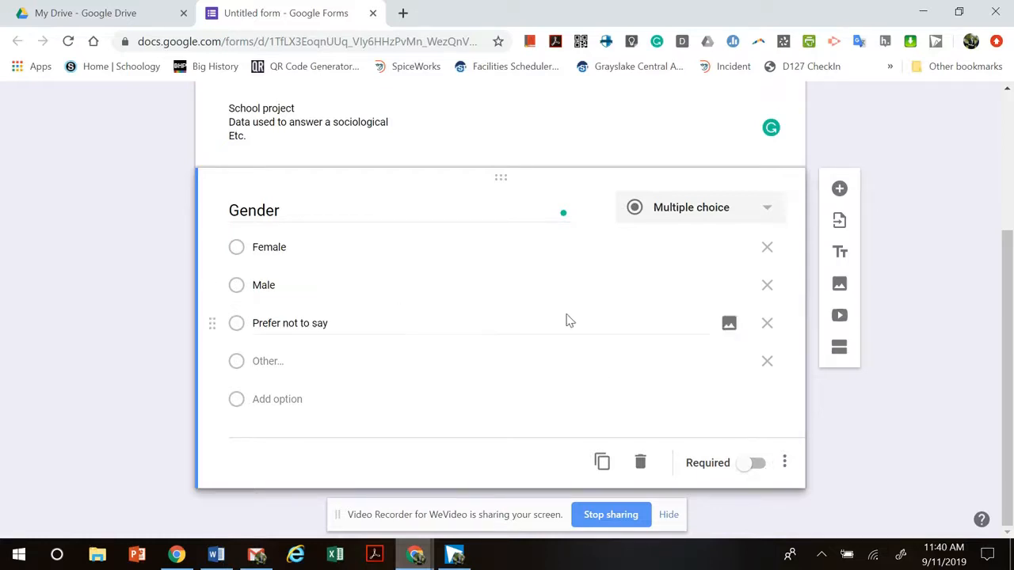
Switch on Required for the Gender question
{"action": "left_click", "coordinate": [751, 463]}
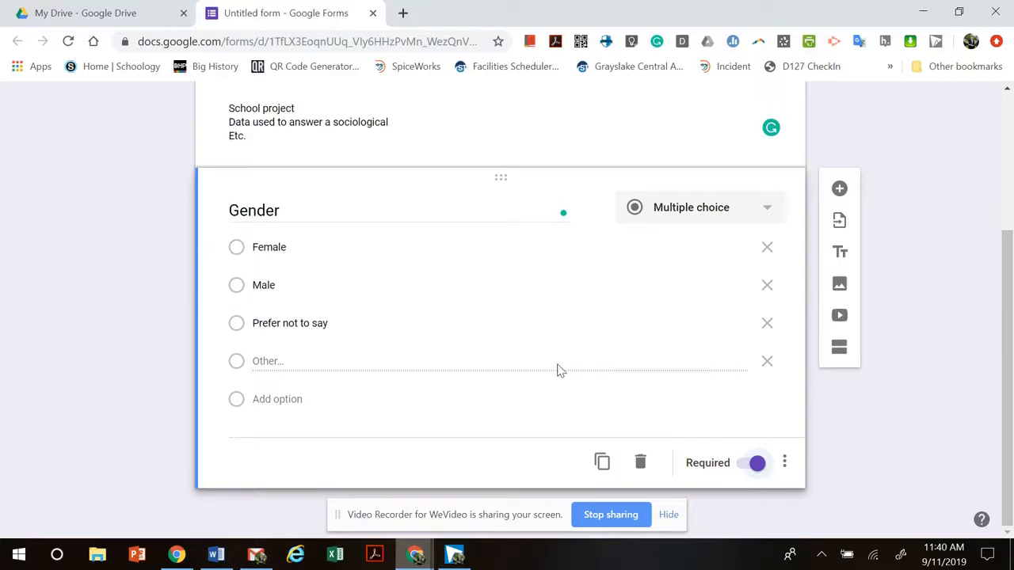
{"action": "mouse_move", "coordinate": [839, 285]}
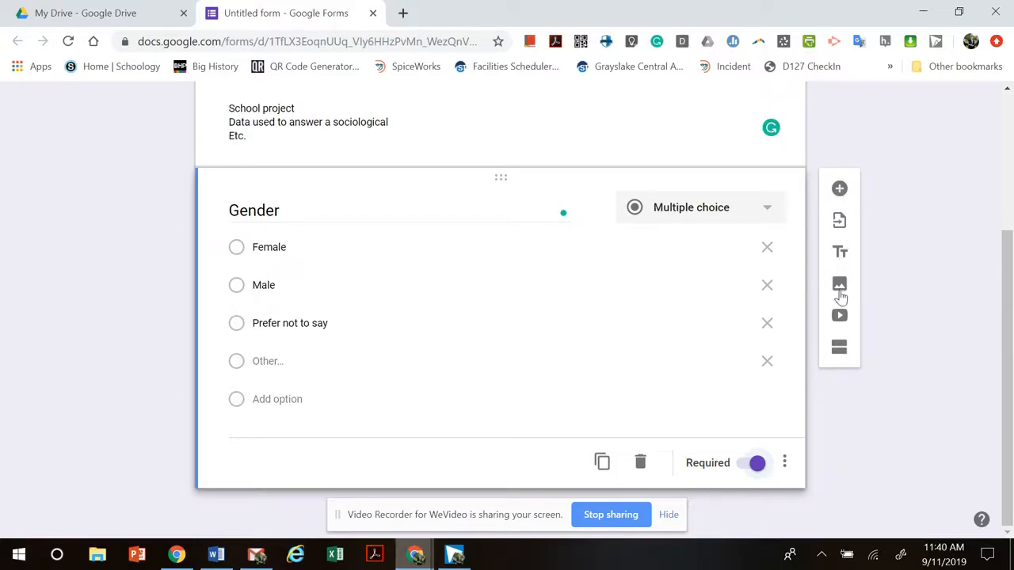
{"action": "mouse_move", "coordinate": [844, 268]}
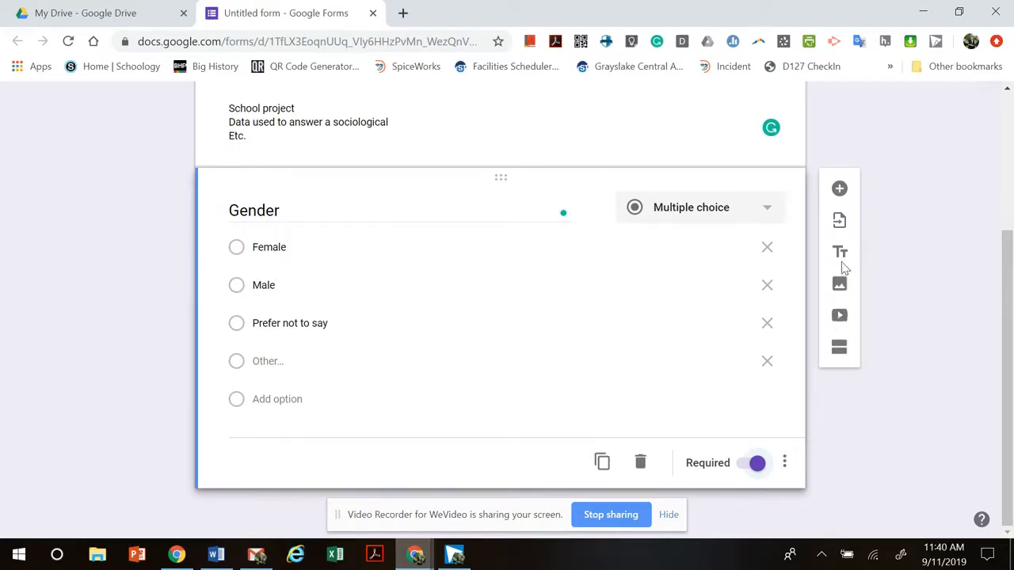
{"action": "mouse_move", "coordinate": [839, 221]}
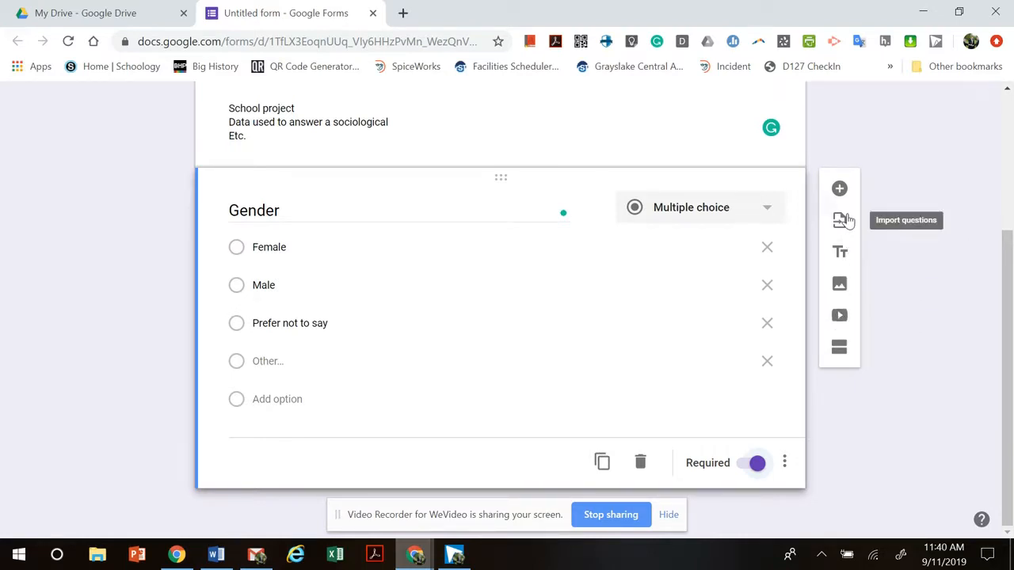
{"action": "mouse_move", "coordinate": [839, 188]}
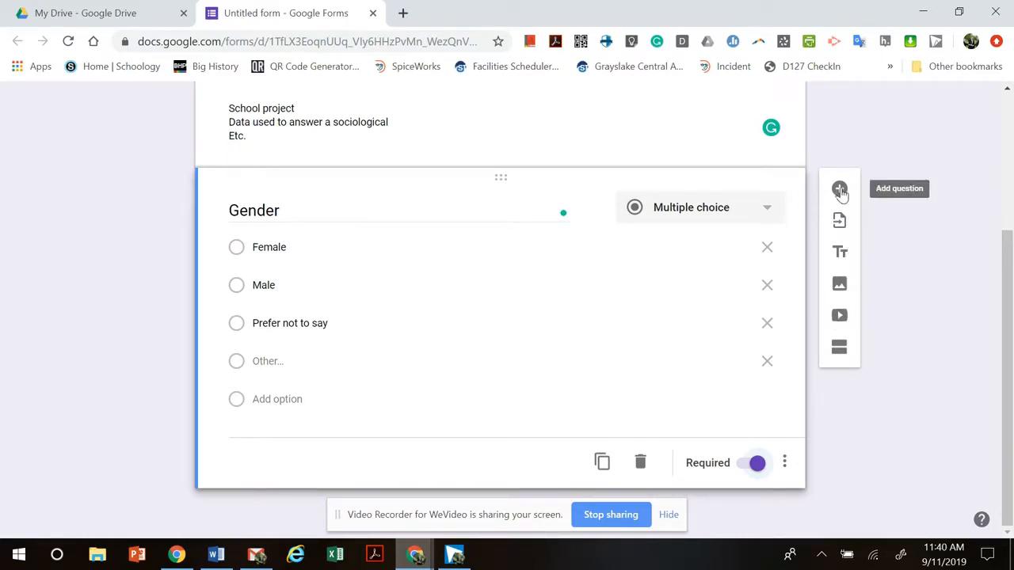
Add a linear scale question titled 'On a scale from 1 to 5,....'
{"action": "left_click", "coordinate": [838, 189]}
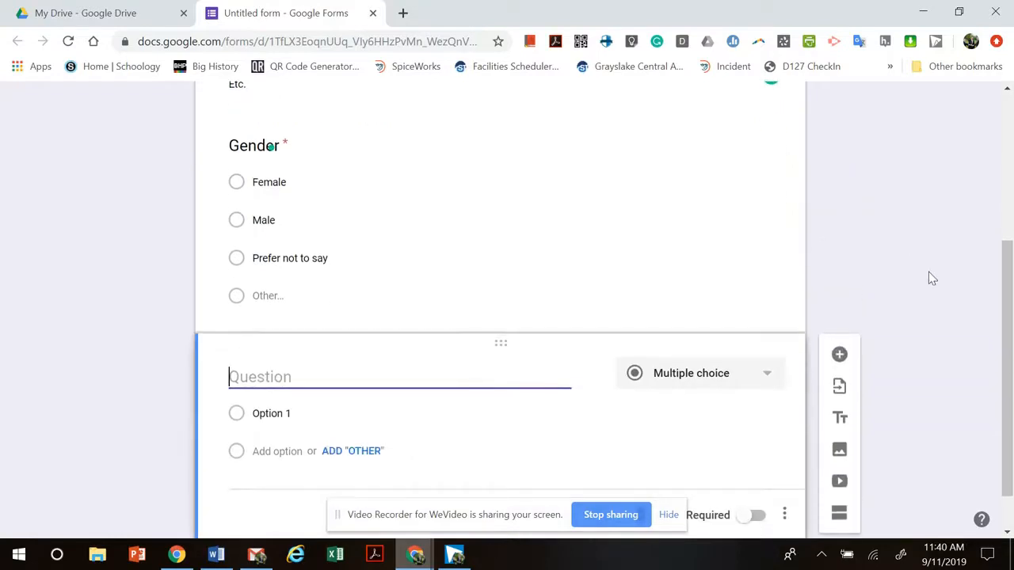
{"action": "scroll", "scroll_direction": "down", "scroll_amount": 3}
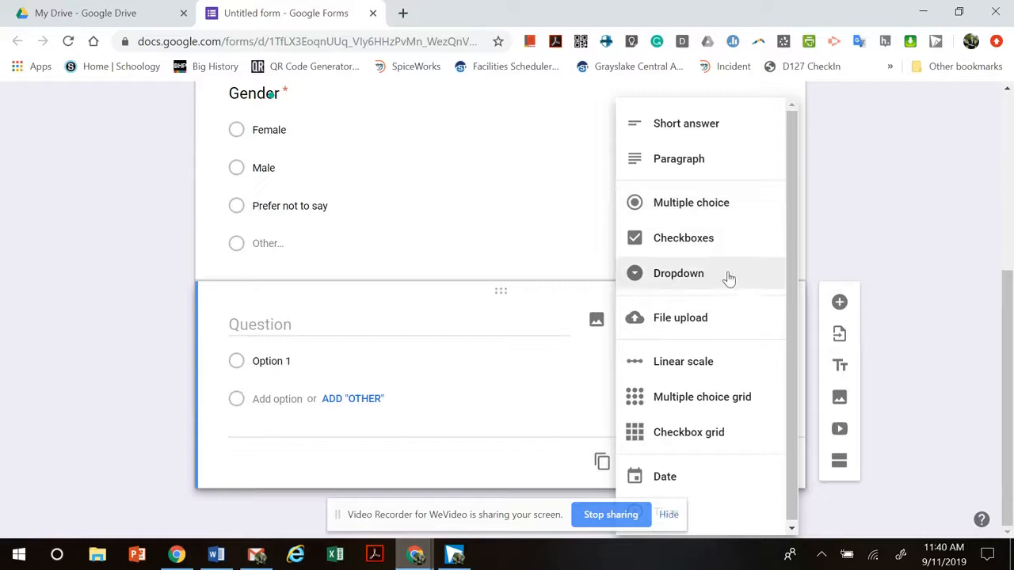
{"action": "left_click", "coordinate": [683, 361]}
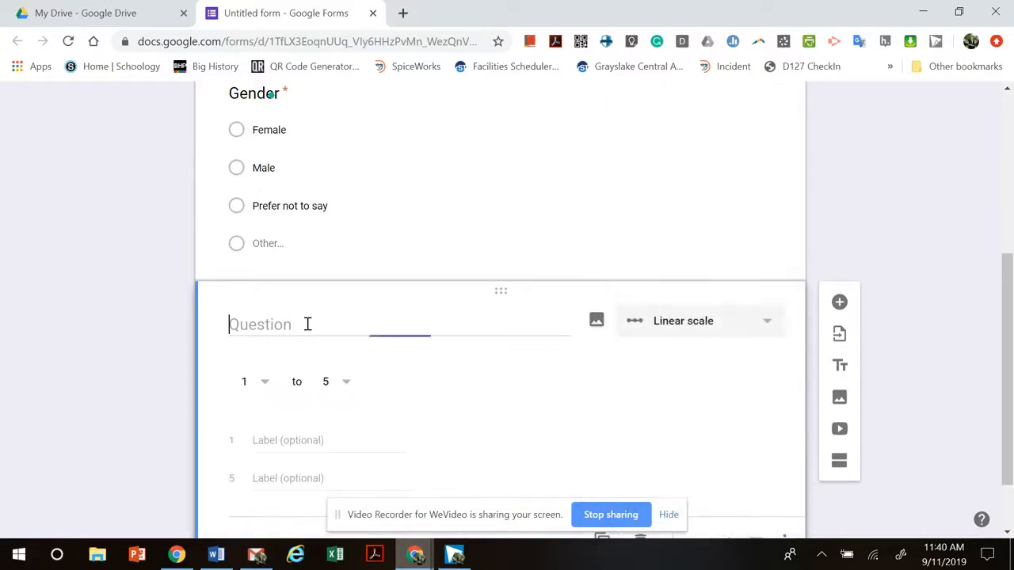
{"action": "type", "text": "ON a a scal"}
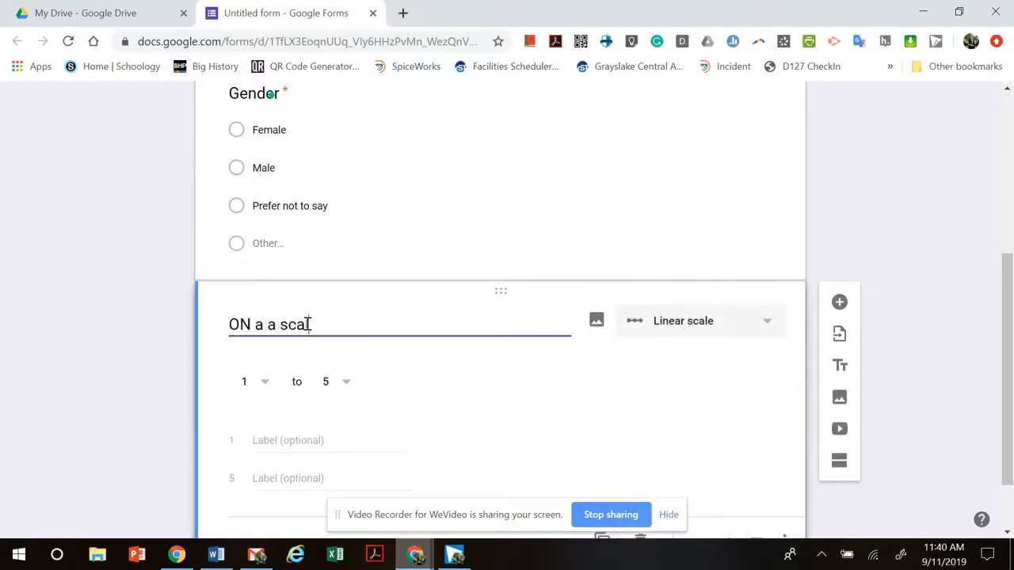
{"action": "type", "text": "On"}
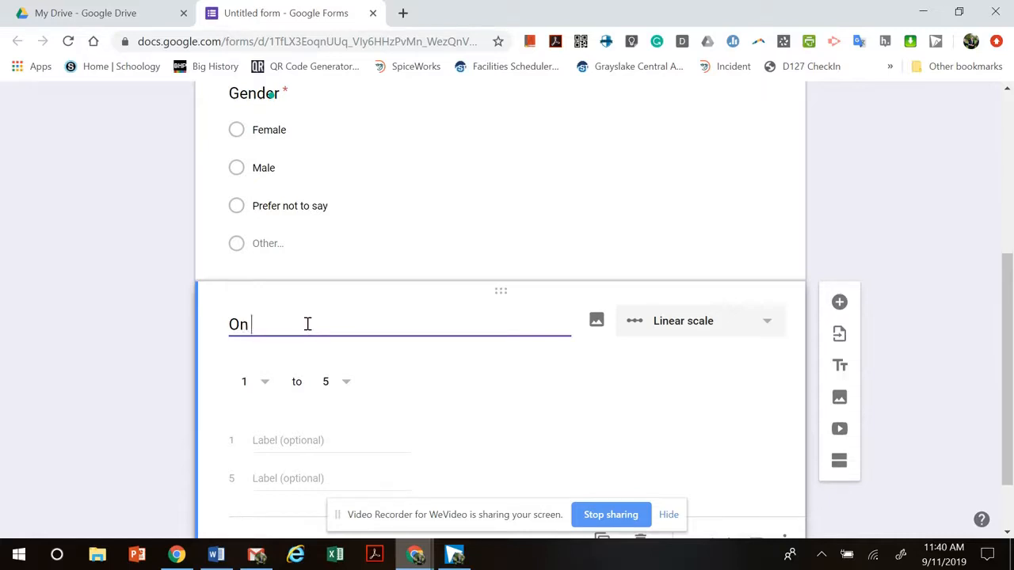
{"action": "type", "text": "a scale of"}
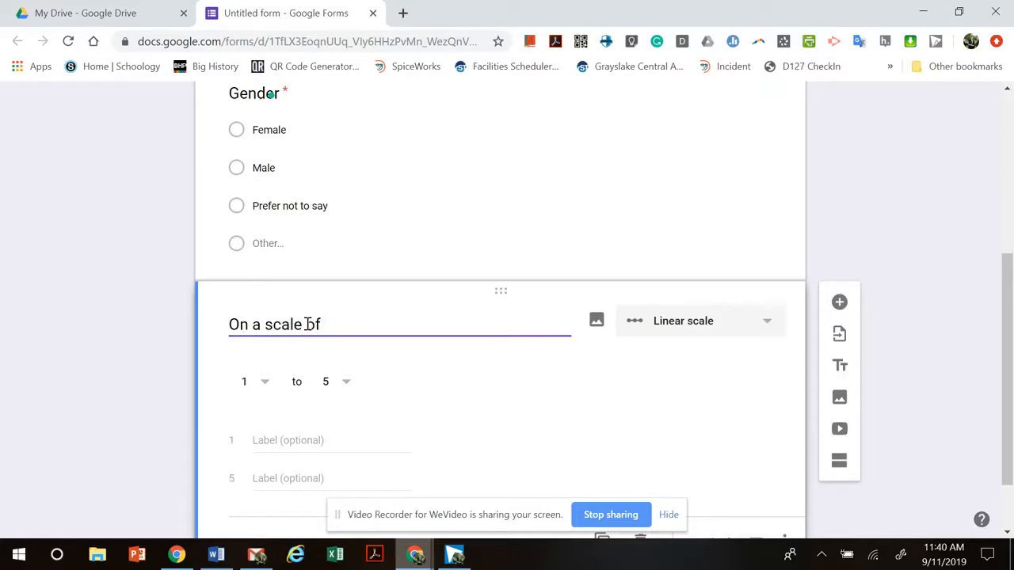
{"action": "type", "text": "rom 1"}
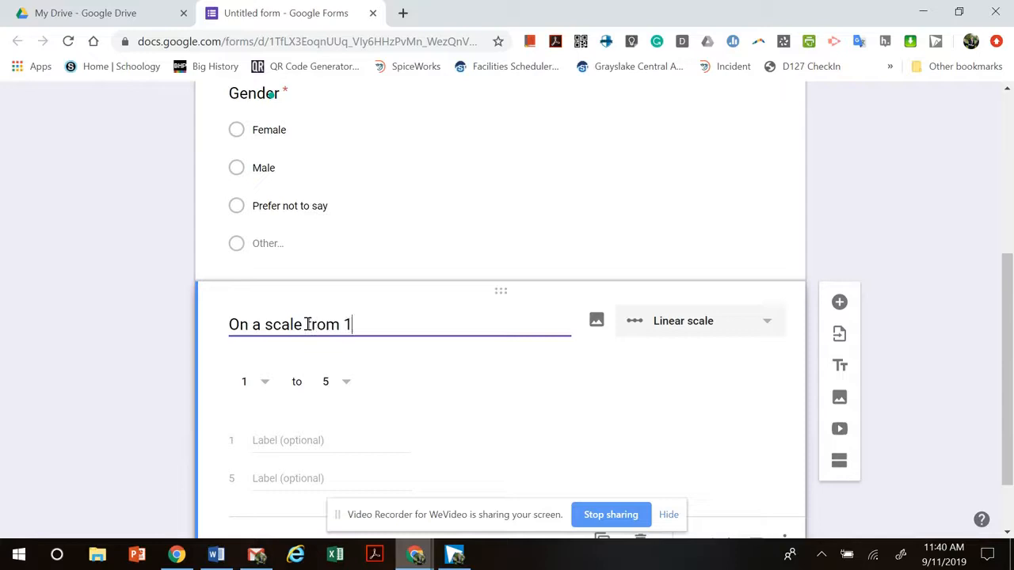
{"action": "type", "text": "to 5,...."}
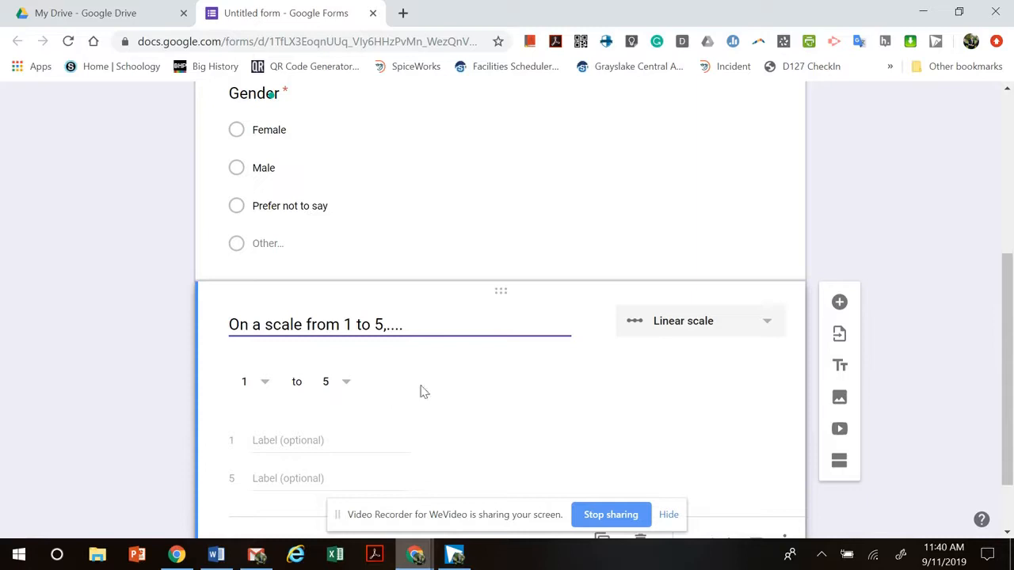
{"action": "mouse_move", "coordinate": [363, 389]}
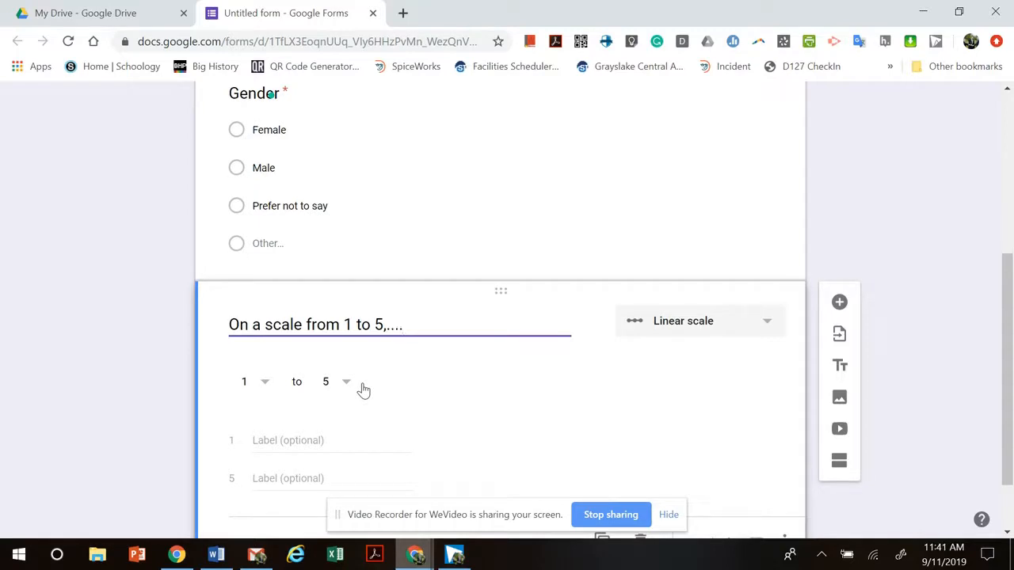
Make the scale question required and scroll through the form to check it
{"action": "left_click", "coordinate": [401, 325]}
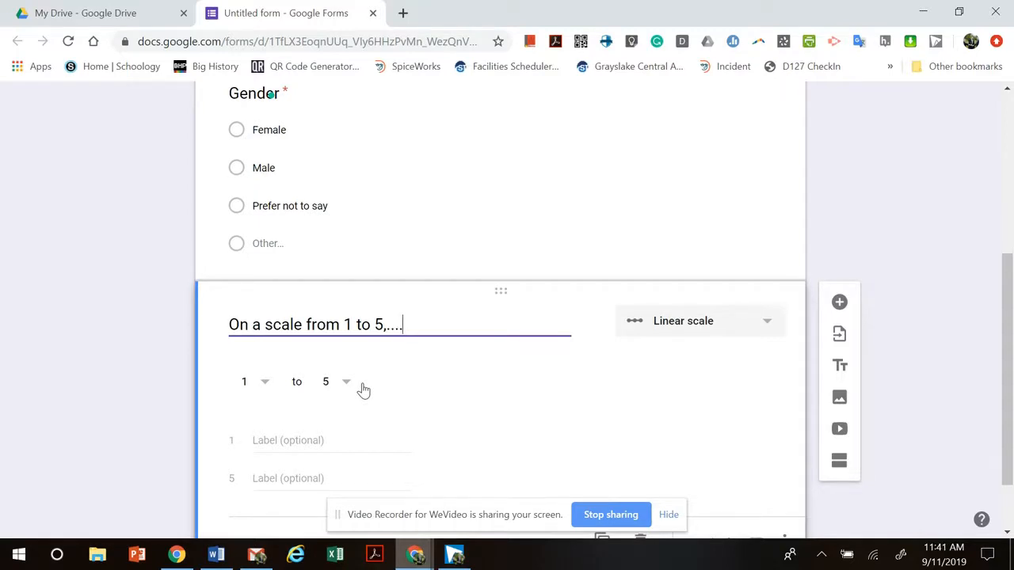
{"action": "scroll", "scroll_direction": "down", "scroll_amount": 3}
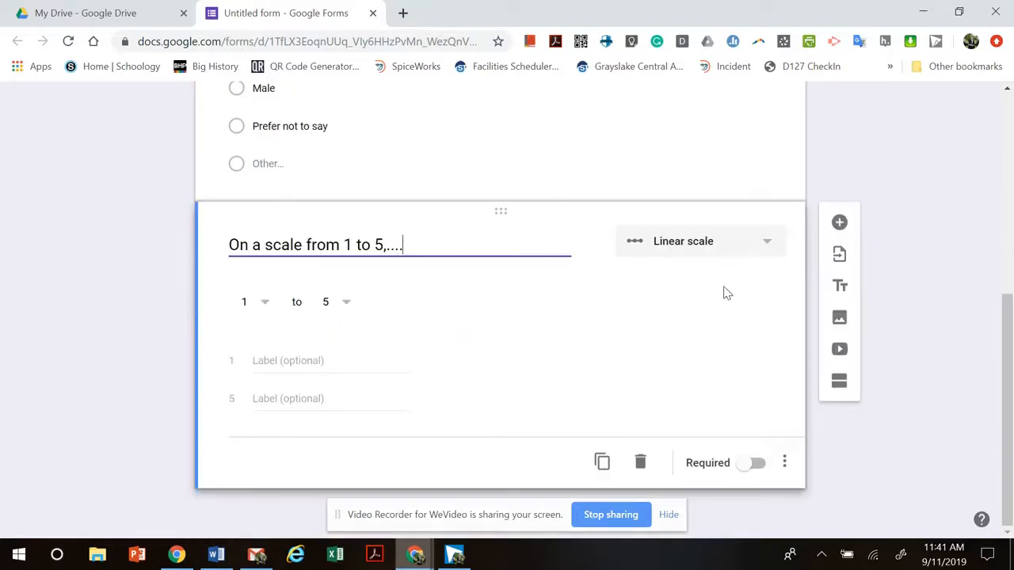
{"action": "left_click", "coordinate": [751, 463]}
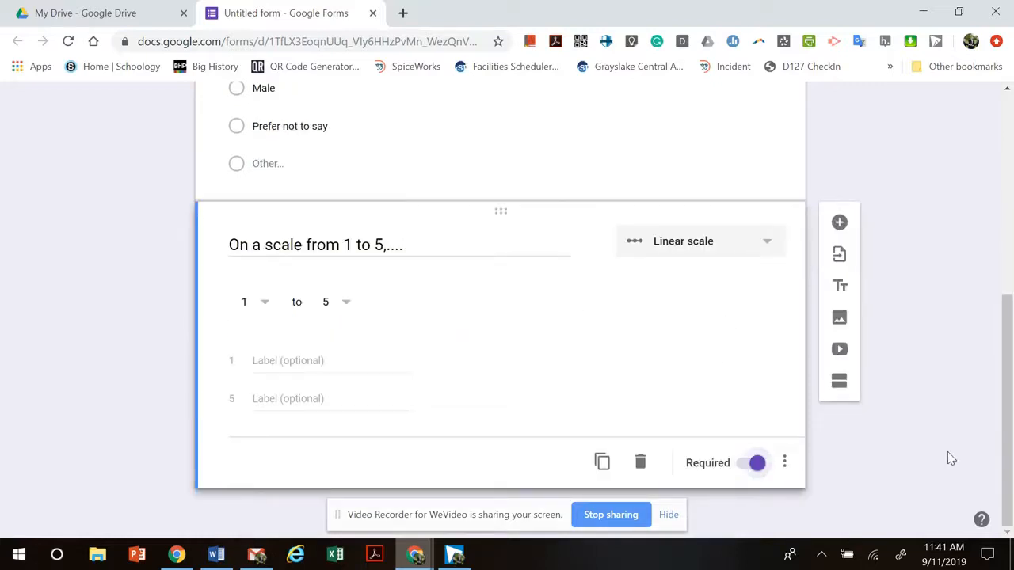
{"action": "scroll", "scroll_direction": "up", "scroll_amount": 3}
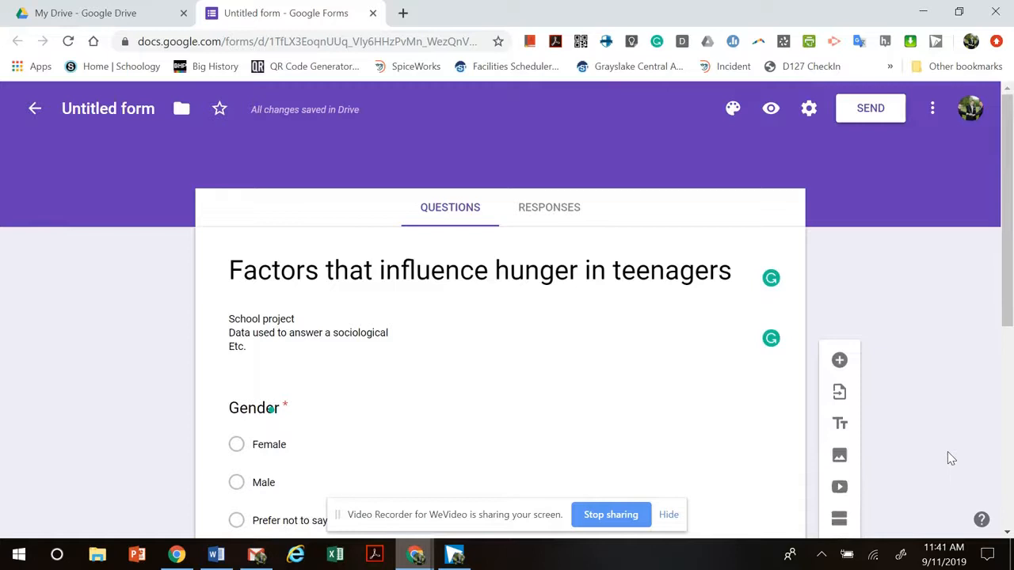
{"action": "scroll", "scroll_direction": "down", "scroll_amount": 3}
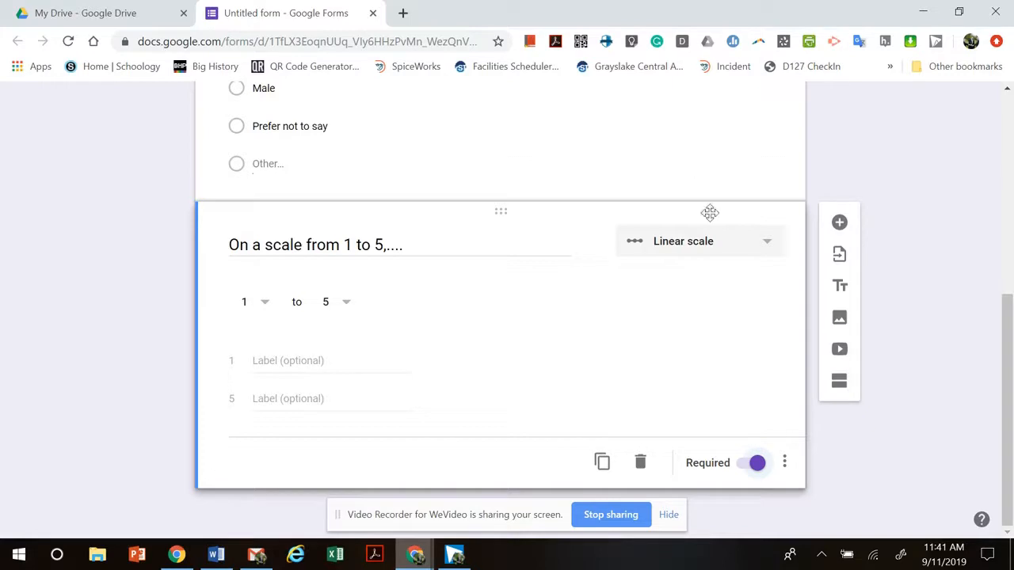
{"action": "scroll", "scroll_direction": "up", "scroll_amount": 3}
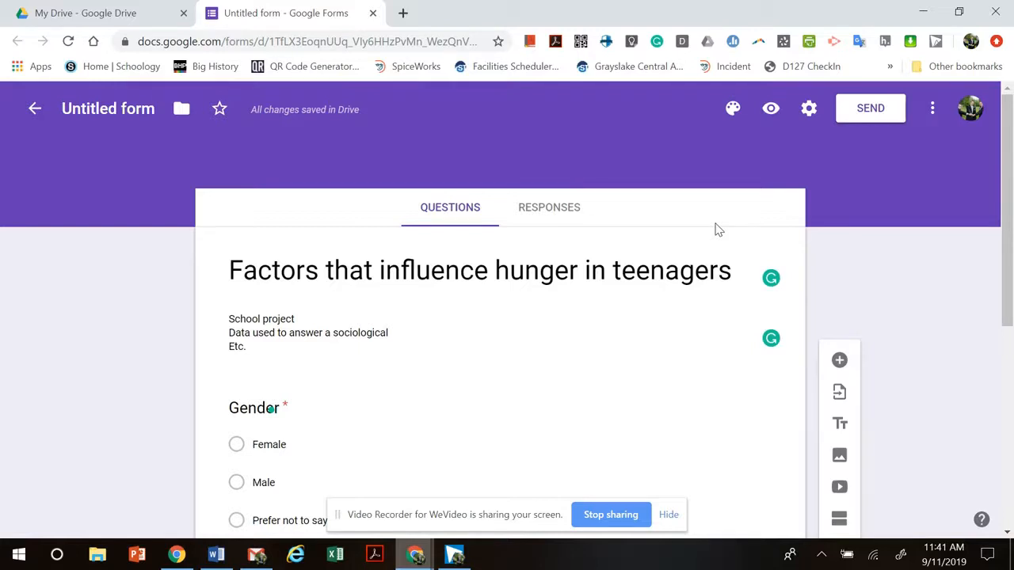
{"action": "scroll", "scroll_direction": "down", "scroll_amount": 3}
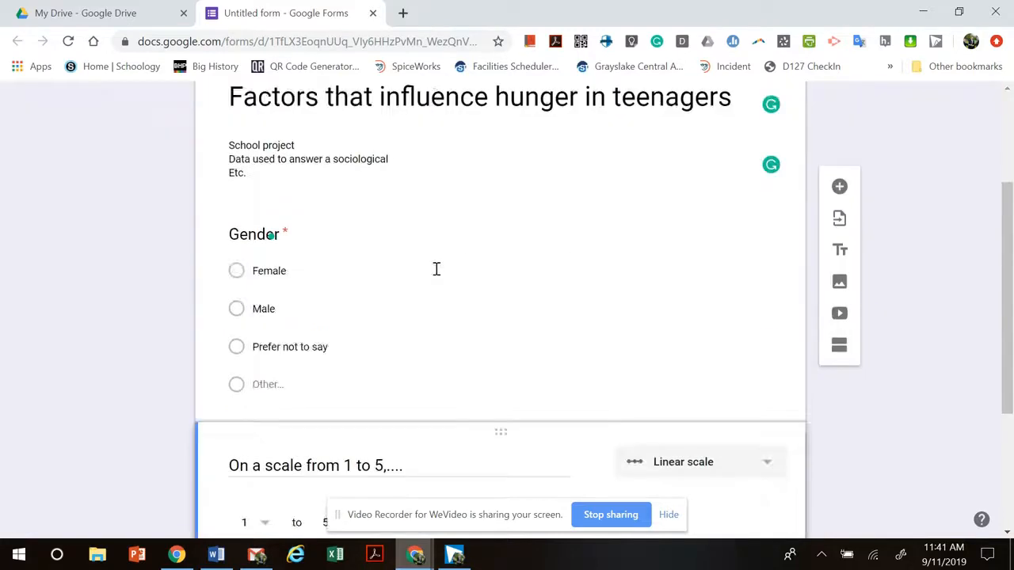
{"action": "scroll", "scroll_direction": "down", "scroll_amount": 3}
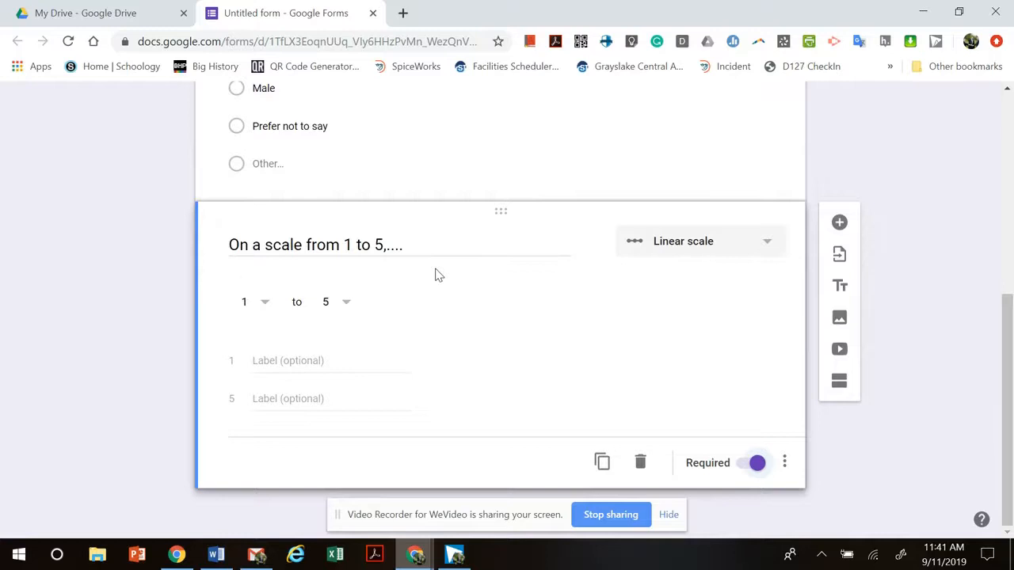
{"action": "scroll", "scroll_direction": "up", "scroll_amount": 3}
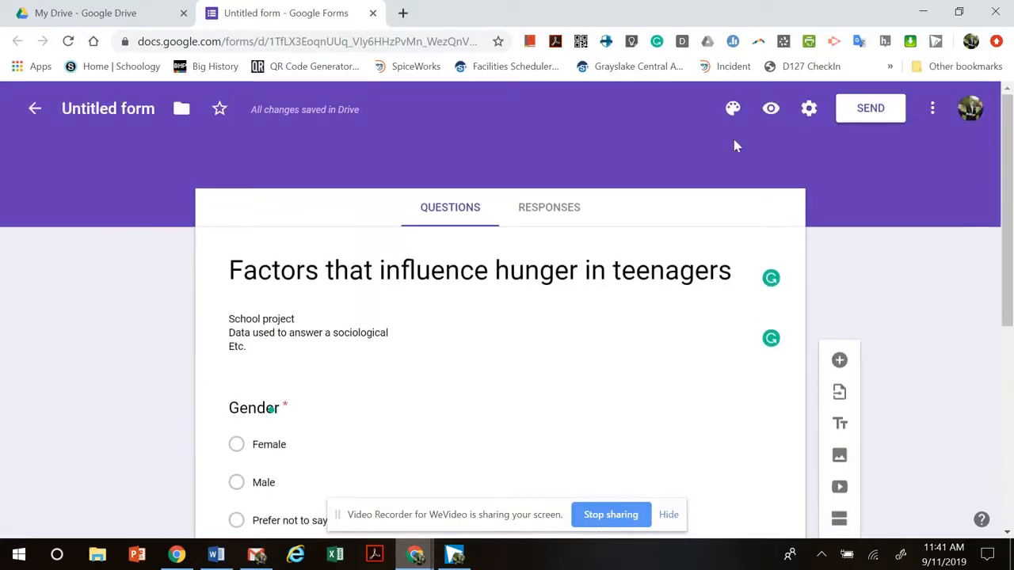
Copy the form's shareable link from the Send dialog's link option
{"action": "left_click", "coordinate": [870, 108]}
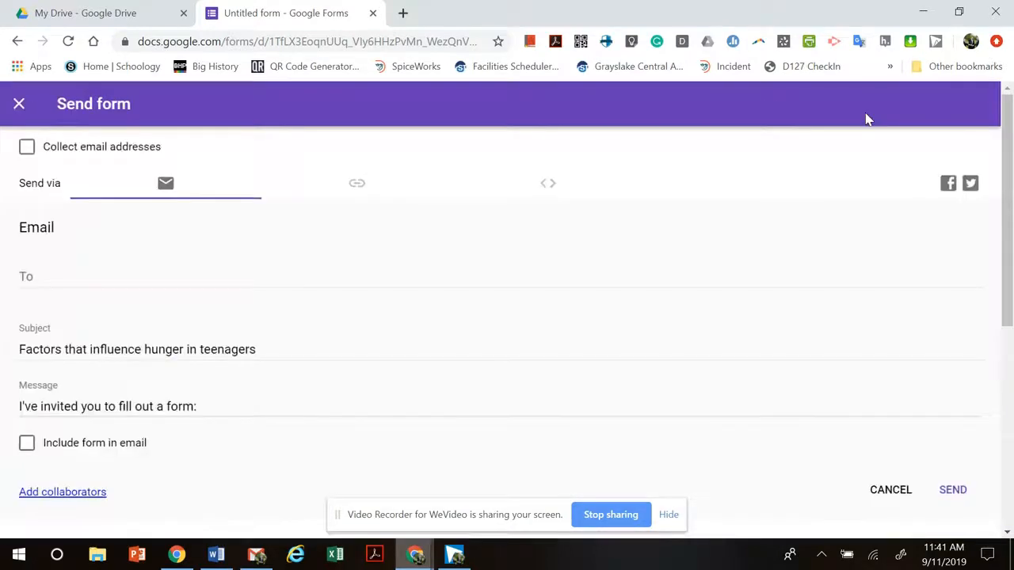
{"action": "mouse_move", "coordinate": [356, 190]}
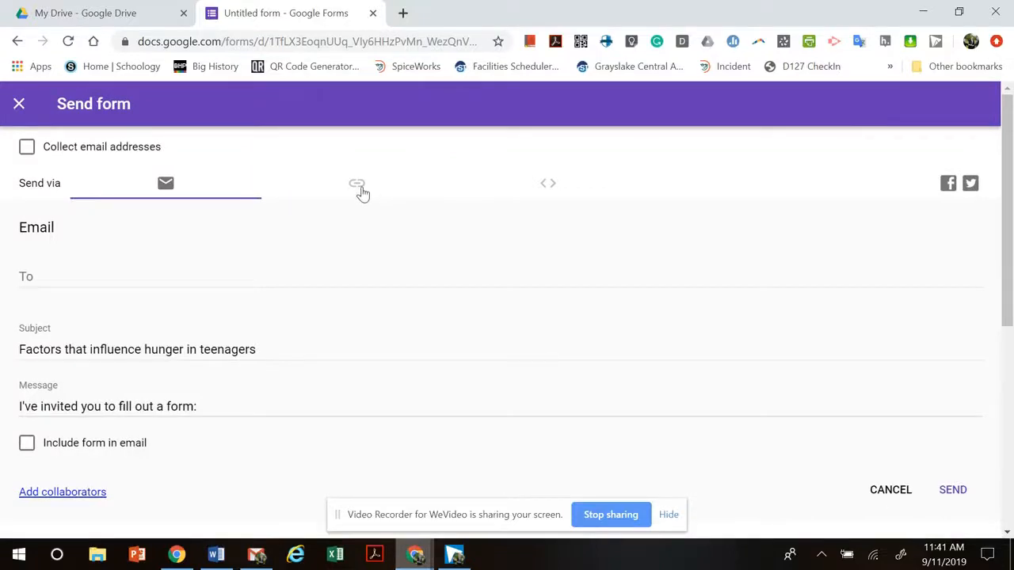
{"action": "left_click", "coordinate": [357, 183]}
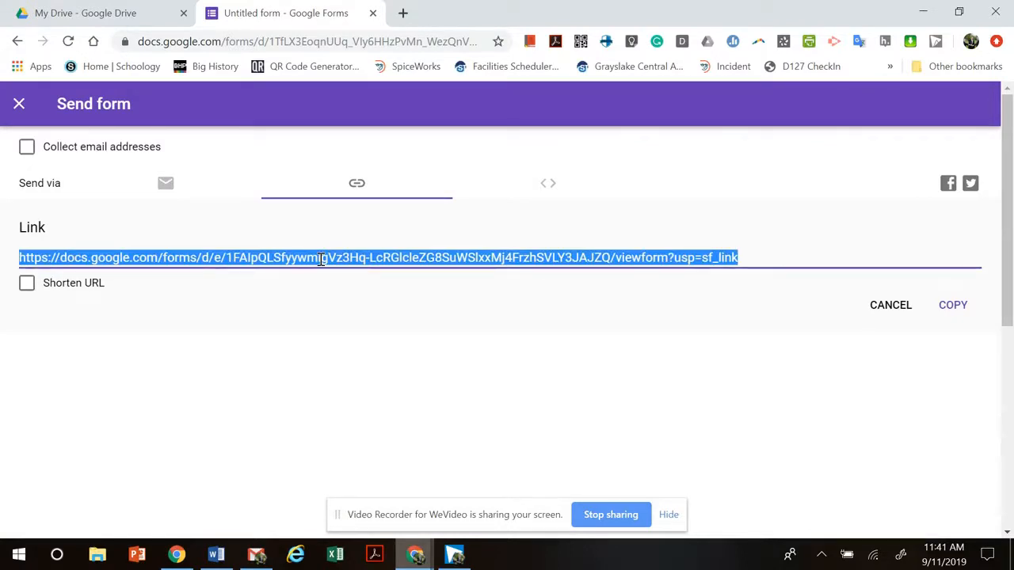
{"action": "left_click", "coordinate": [309, 41]}
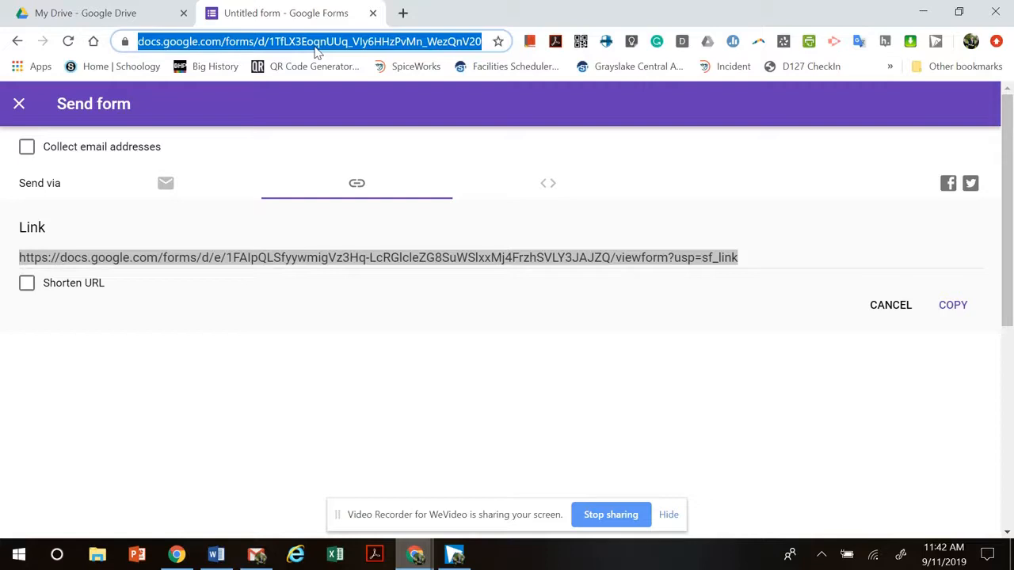
{"action": "mouse_move", "coordinate": [311, 276]}
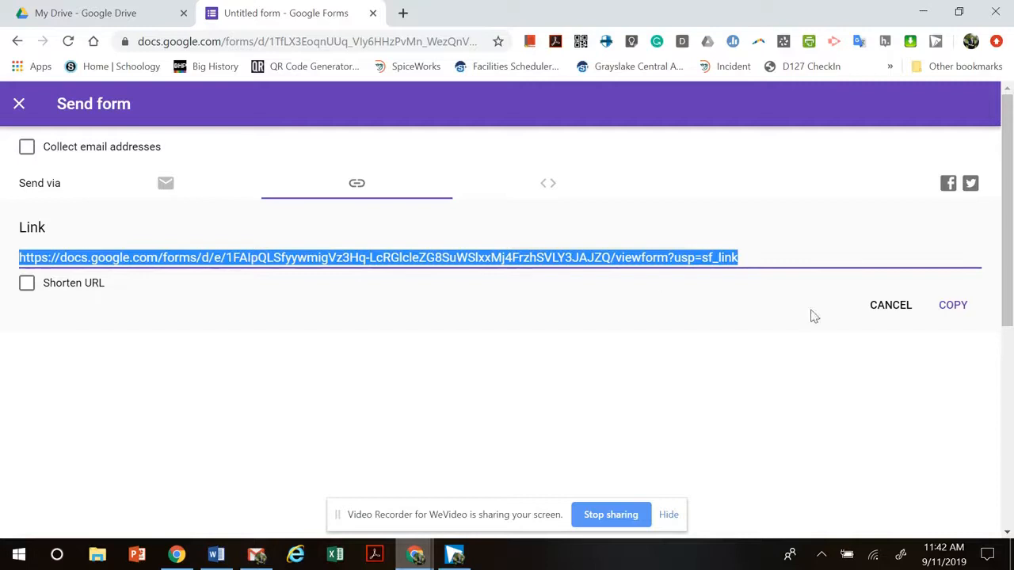
{"action": "left_click", "coordinate": [953, 305]}
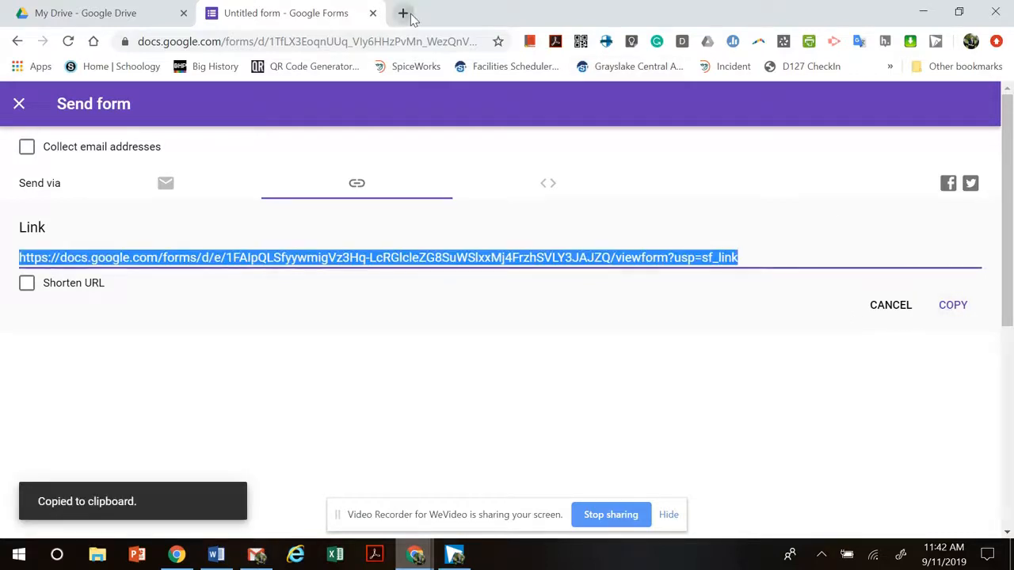
Open the live form in a new tab, answer Male and rating 4, and submit
{"action": "left_click", "coordinate": [403, 12]}
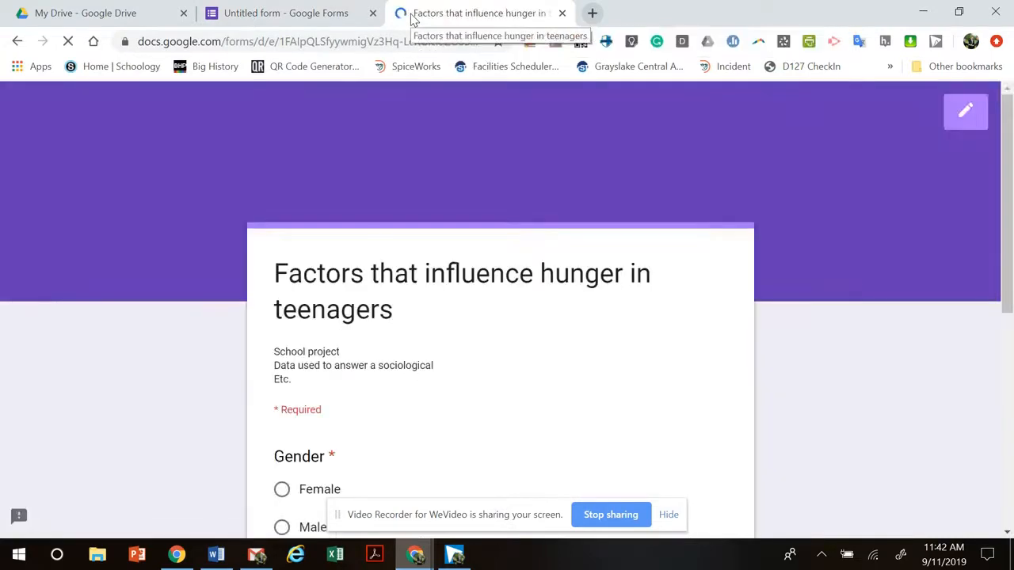
{"action": "scroll", "scroll_direction": "down", "scroll_amount": 3}
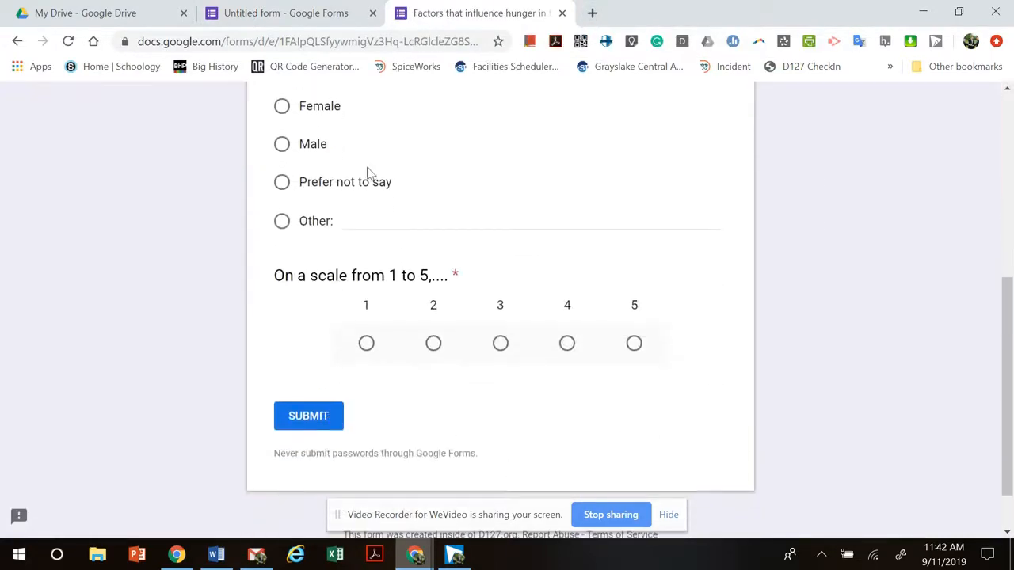
{"action": "left_click", "coordinate": [281, 144]}
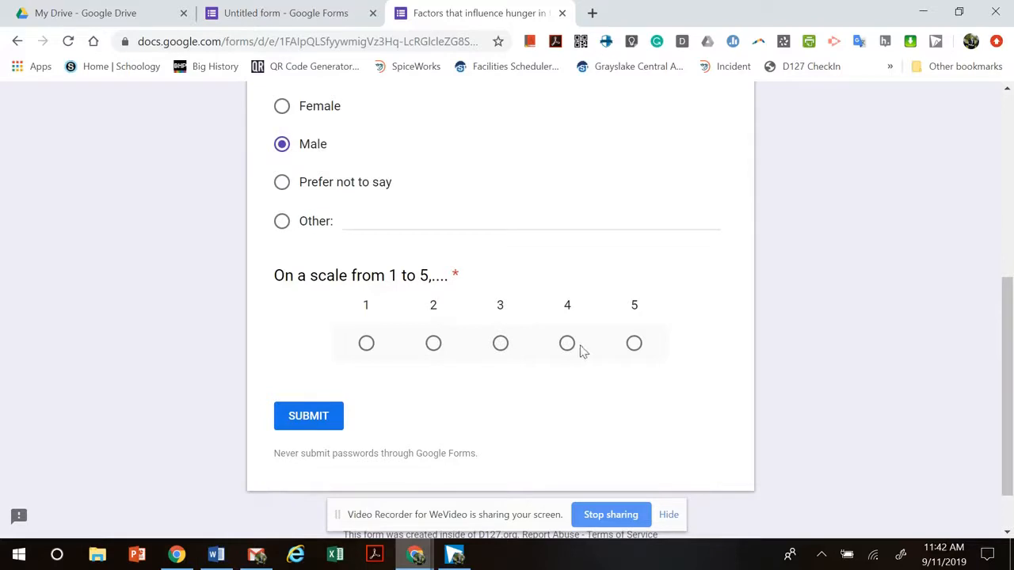
{"action": "left_click", "coordinate": [567, 343]}
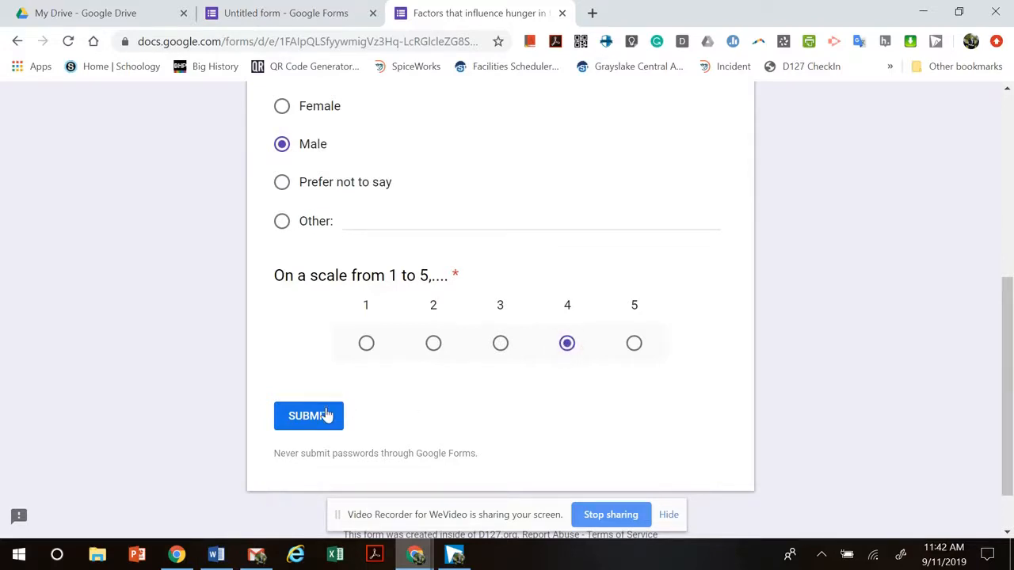
{"action": "left_click", "coordinate": [308, 416]}
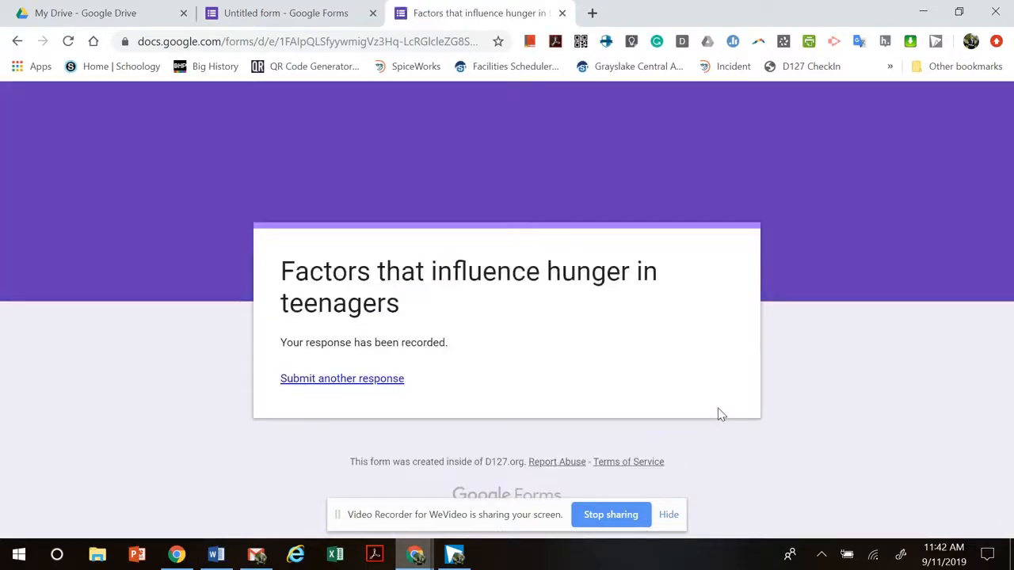
{"action": "left_click", "coordinate": [286, 13]}
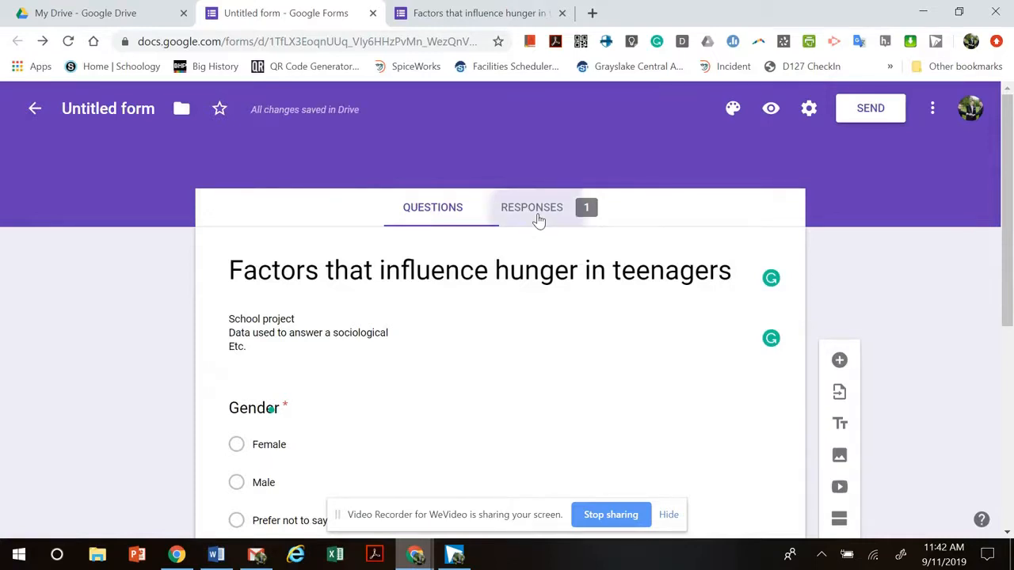
Browse the Responses summary charts: Gender 100% Male, scale rating 4
{"action": "left_click", "coordinate": [532, 207]}
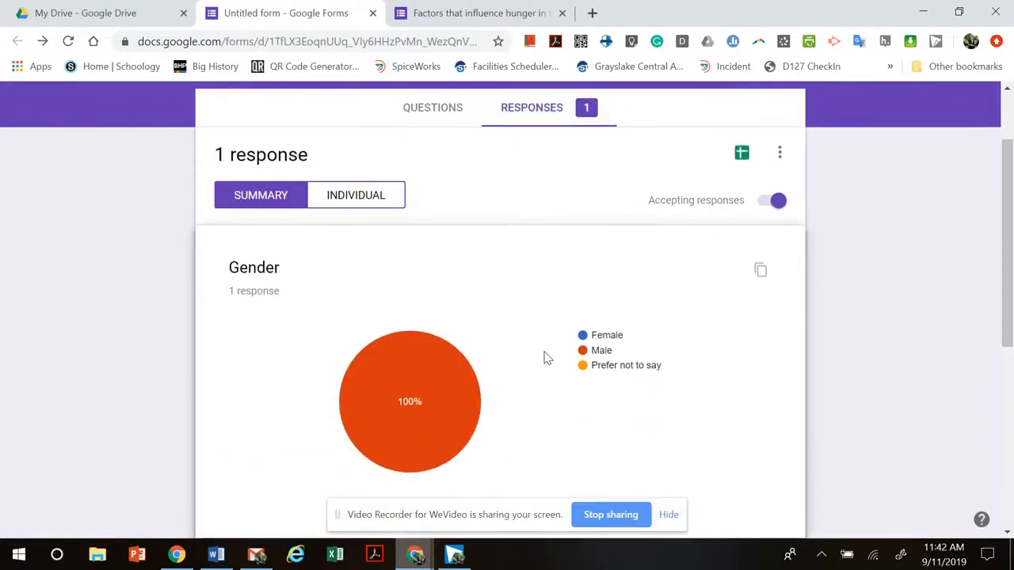
{"action": "scroll", "scroll_direction": "down", "scroll_amount": 3}
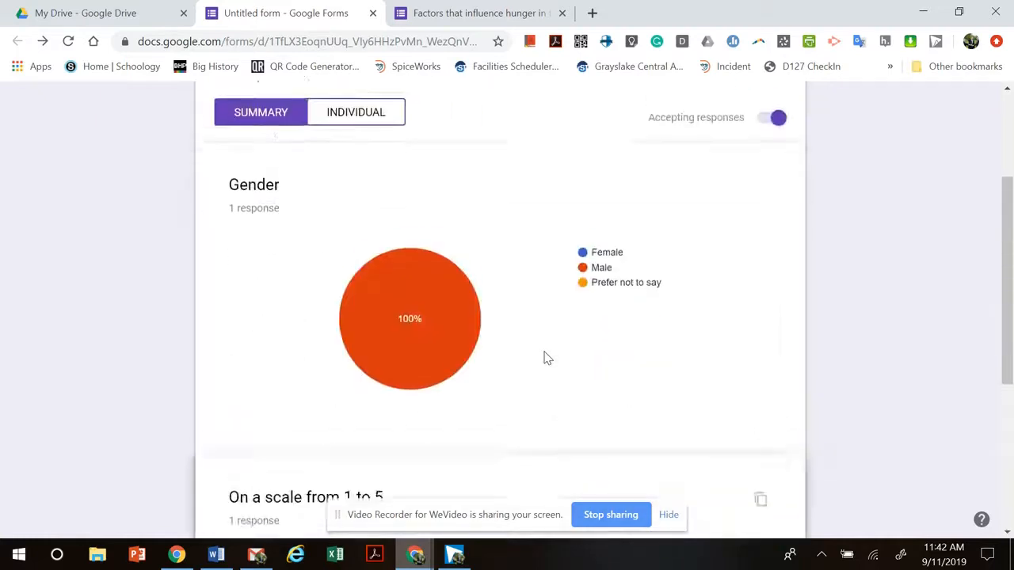
{"action": "scroll", "scroll_direction": "down", "scroll_amount": 3}
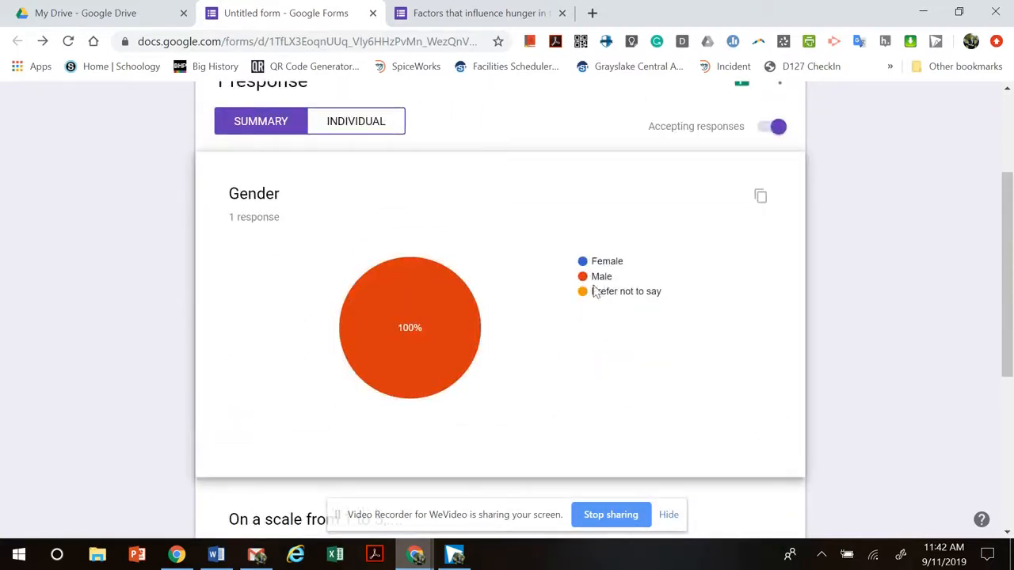
{"action": "scroll", "scroll_direction": "down", "scroll_amount": 3}
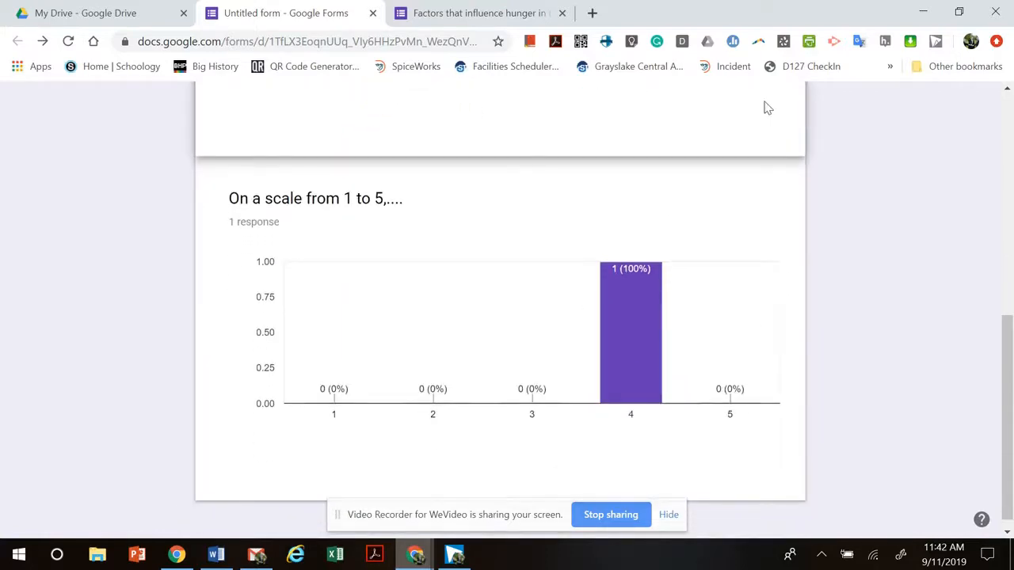
{"action": "scroll", "scroll_direction": "up", "scroll_amount": 3}
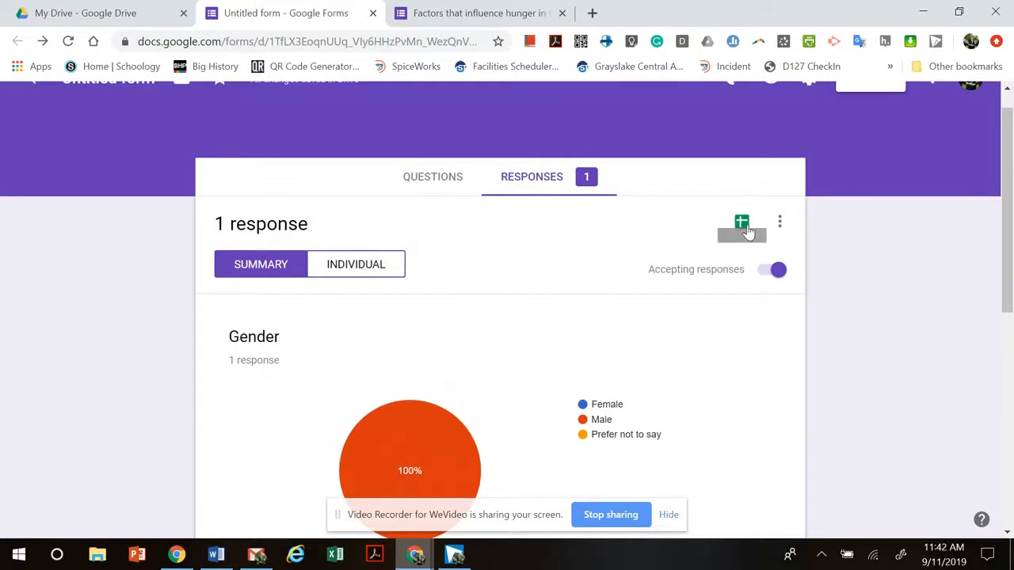
{"action": "mouse_move", "coordinate": [740, 224]}
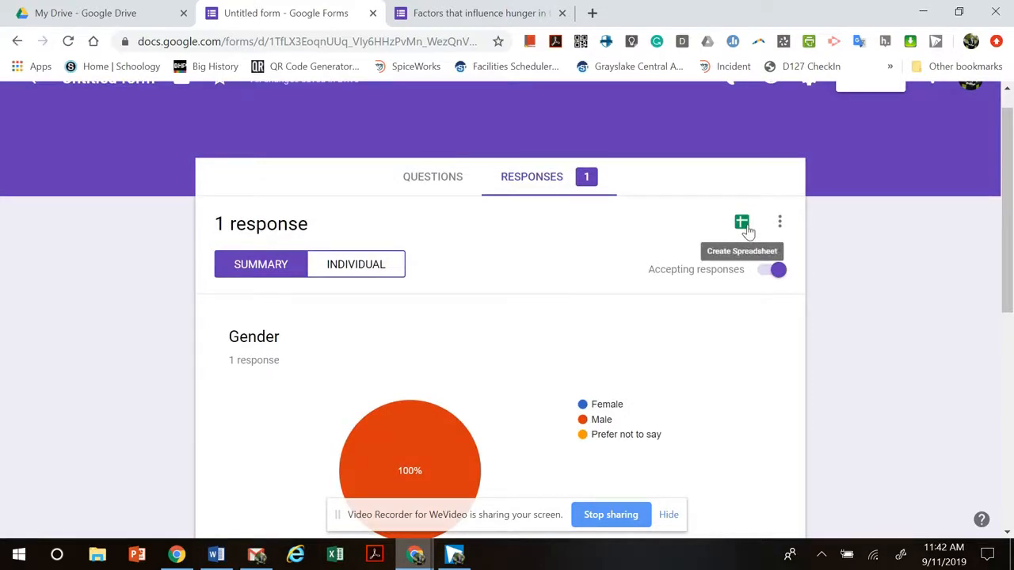
Export the form responses to a new linked spreadsheet, then return to the form tab
{"action": "left_click", "coordinate": [742, 222]}
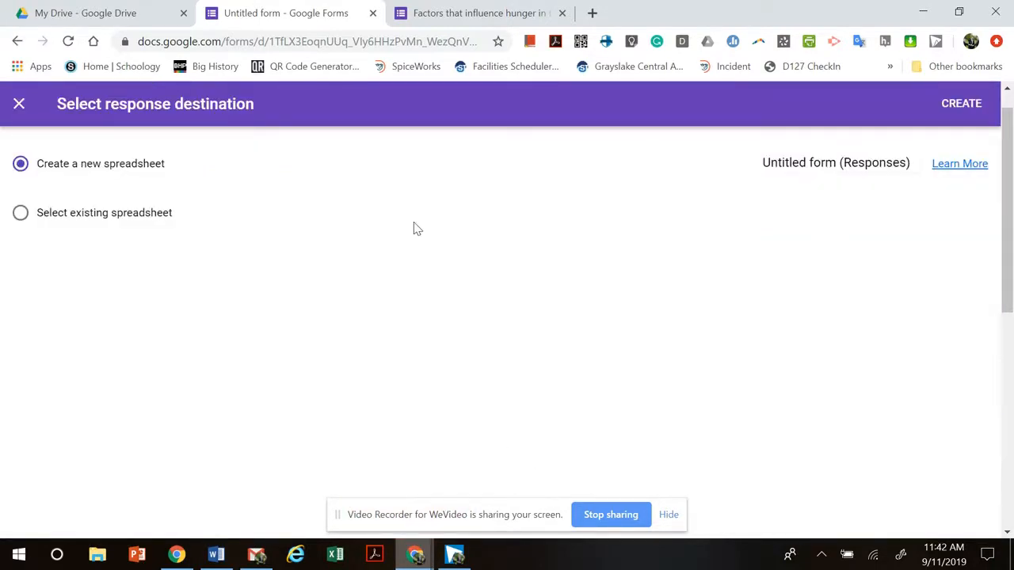
{"action": "left_click", "coordinate": [961, 103]}
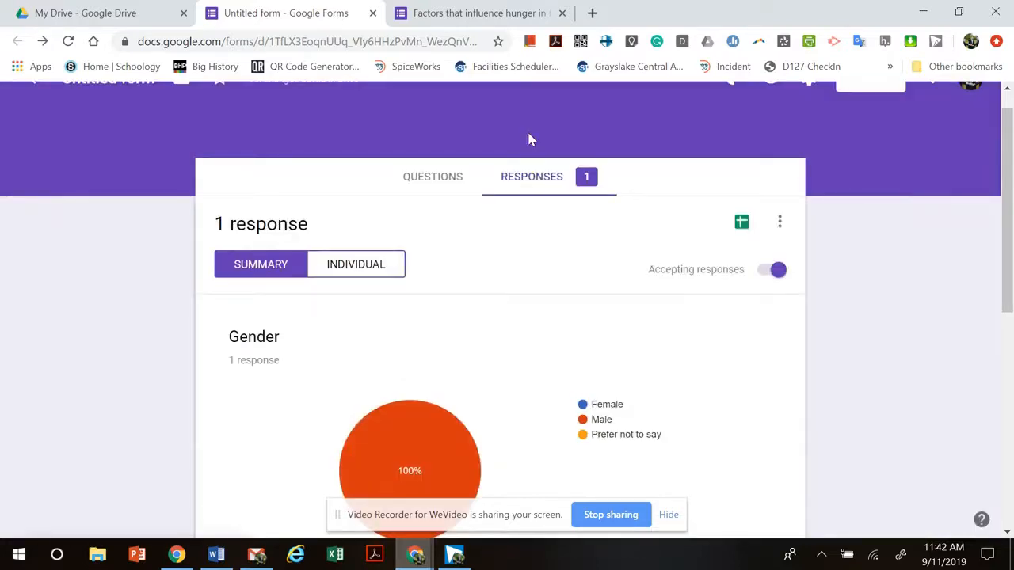
{"action": "left_click", "coordinate": [742, 222]}
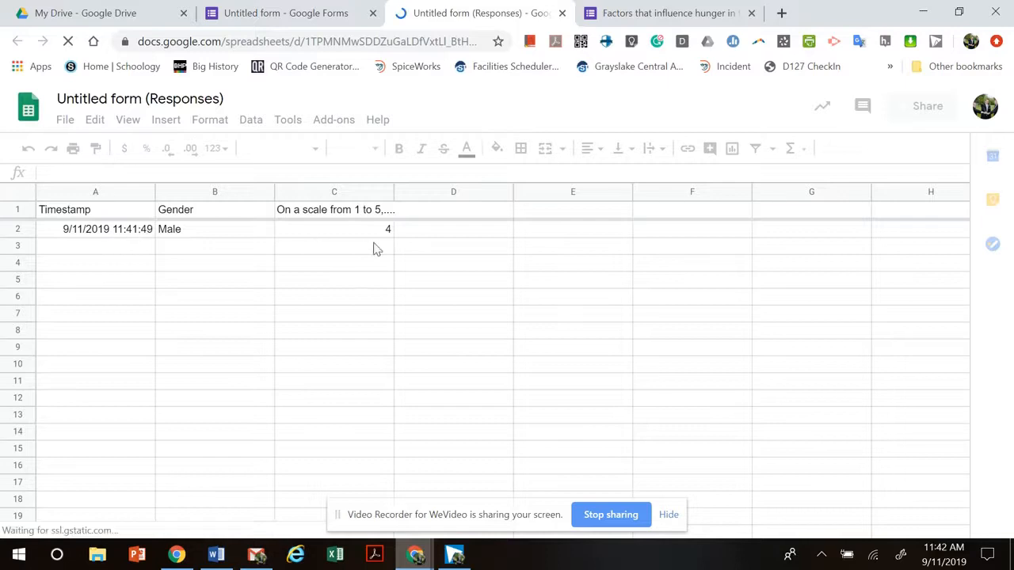
{"action": "mouse_move", "coordinate": [735, 301]}
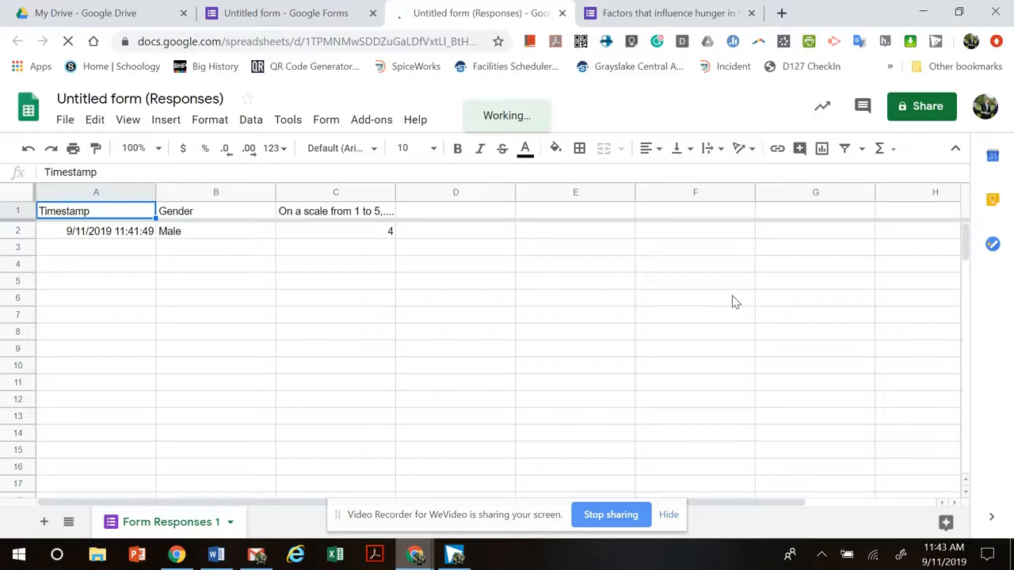
{"action": "left_click", "coordinate": [667, 12]}
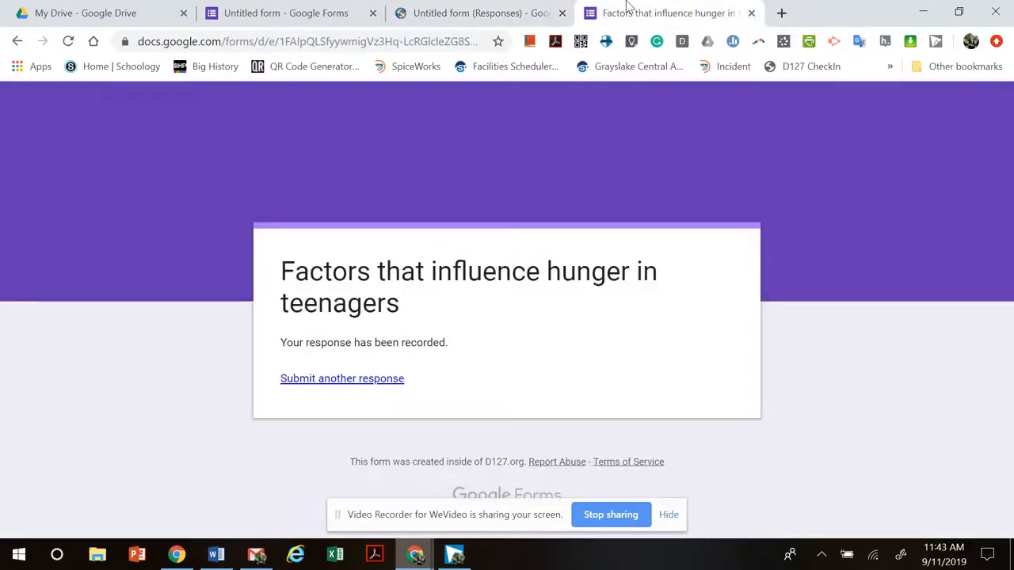
Turn on 'Limit to 1 response' in the form settings and save
{"action": "left_click", "coordinate": [286, 13]}
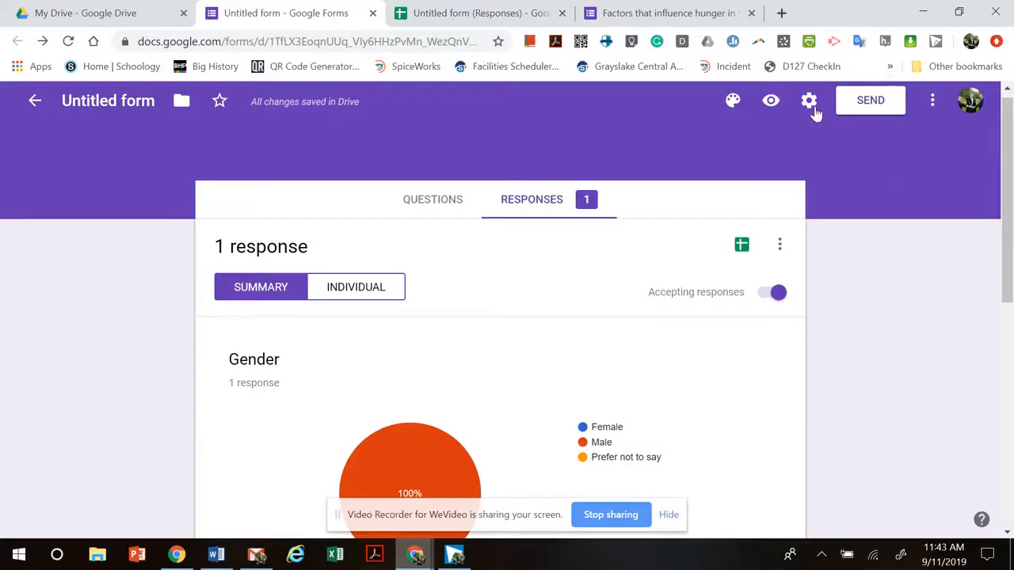
{"action": "left_click", "coordinate": [809, 100]}
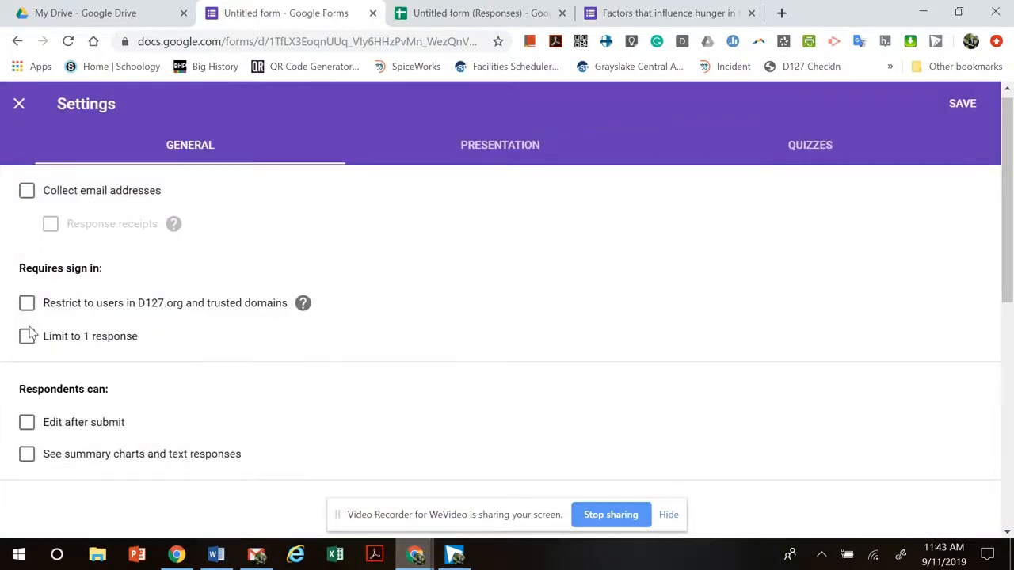
{"action": "left_click", "coordinate": [27, 336]}
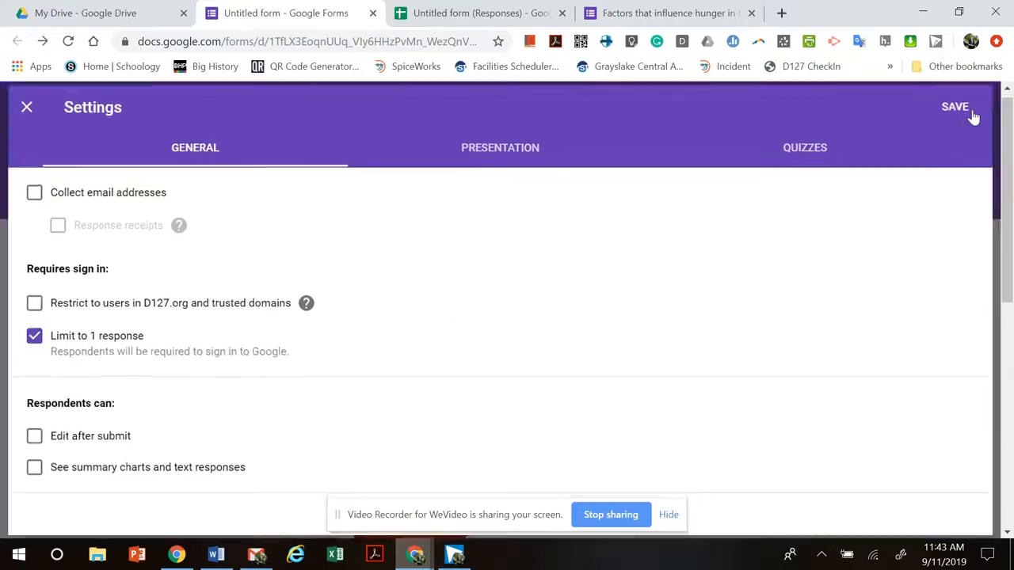
{"action": "left_click", "coordinate": [955, 107]}
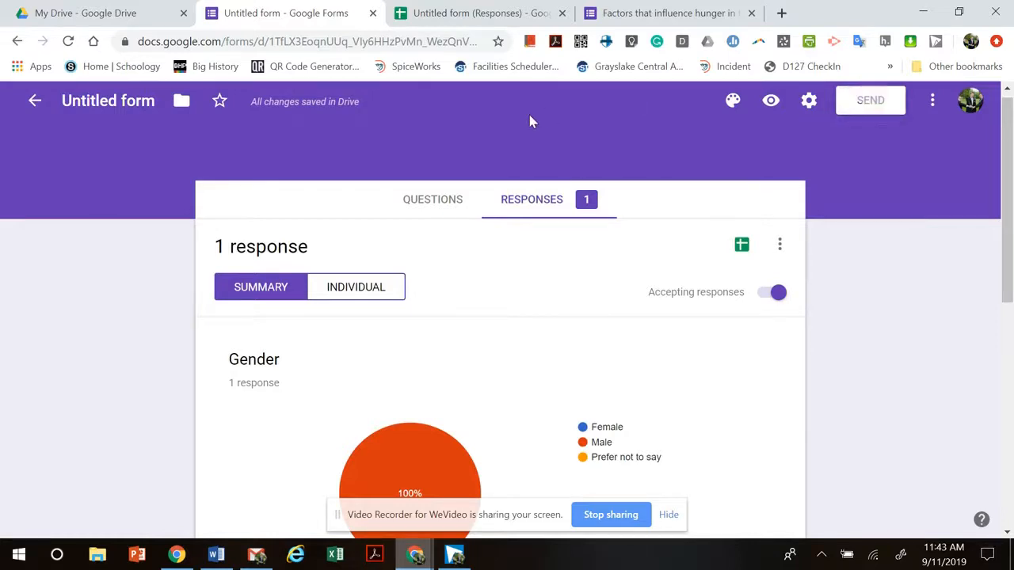
Copy the survey's link from the Send dialog's link option
{"action": "left_click", "coordinate": [870, 100]}
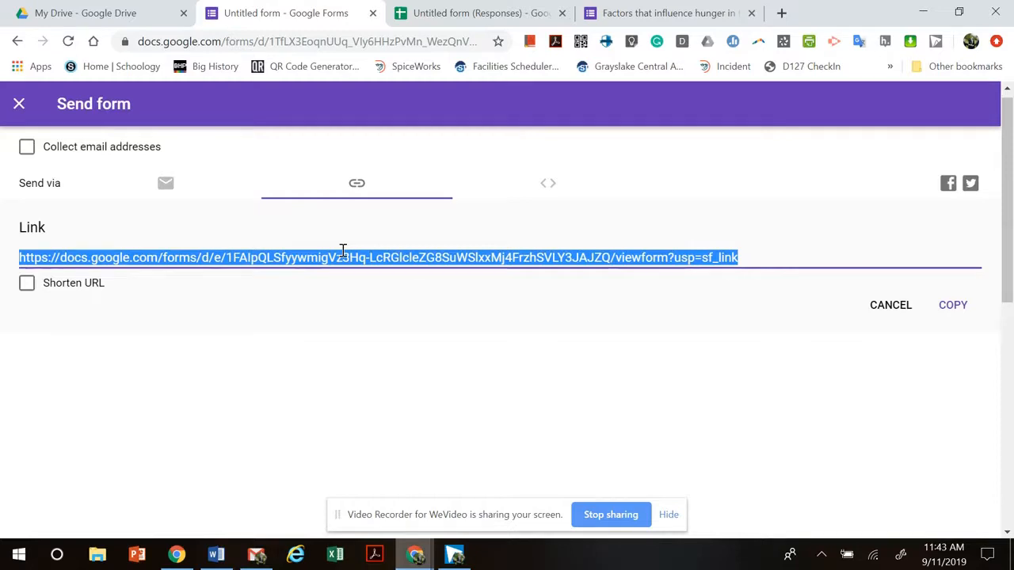
{"action": "mouse_move", "coordinate": [622, 299]}
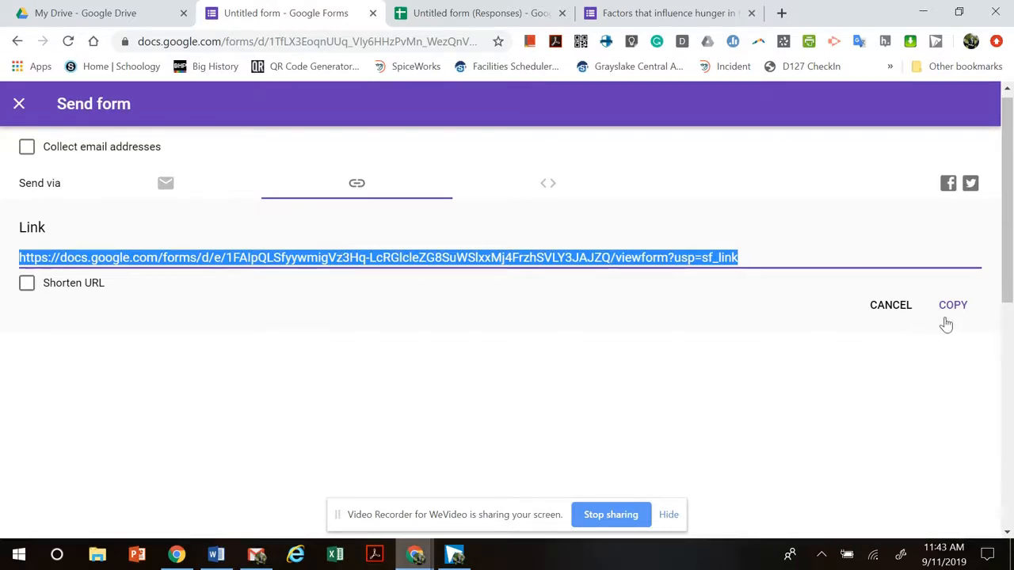
{"action": "left_click", "coordinate": [953, 305]}
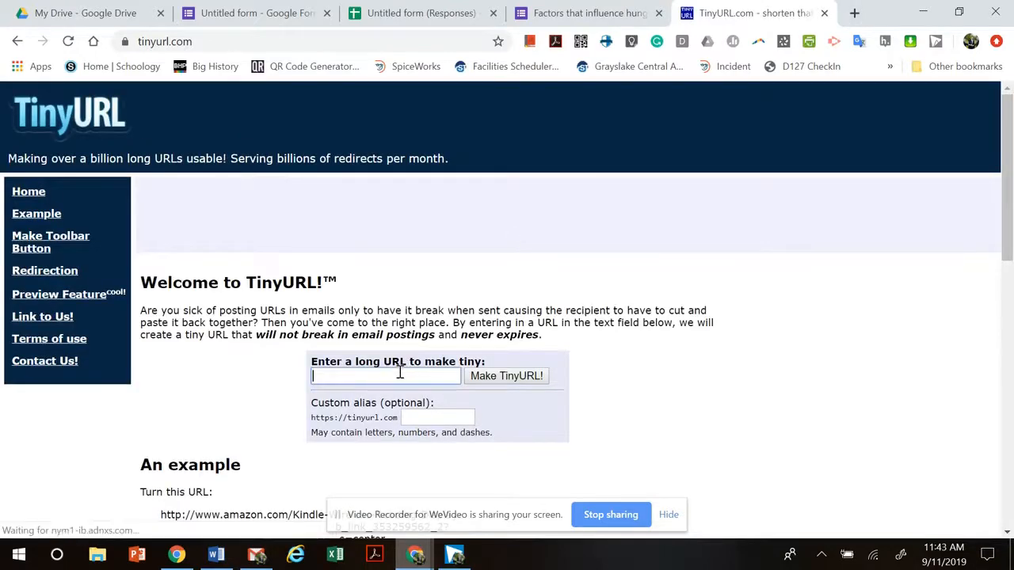
Shorten the form URL with alias 'gchshunersurvey19' and copy the TinyURL
{"action": "type", "text": "/3JAJZQ/viewform?usp=sf_link"}
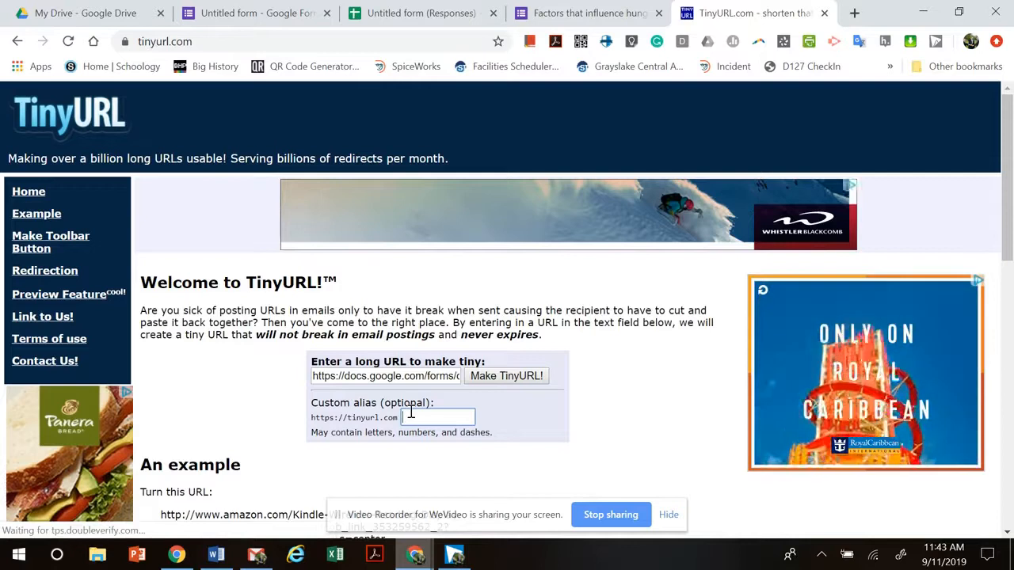
{"action": "type", "text": "get"}
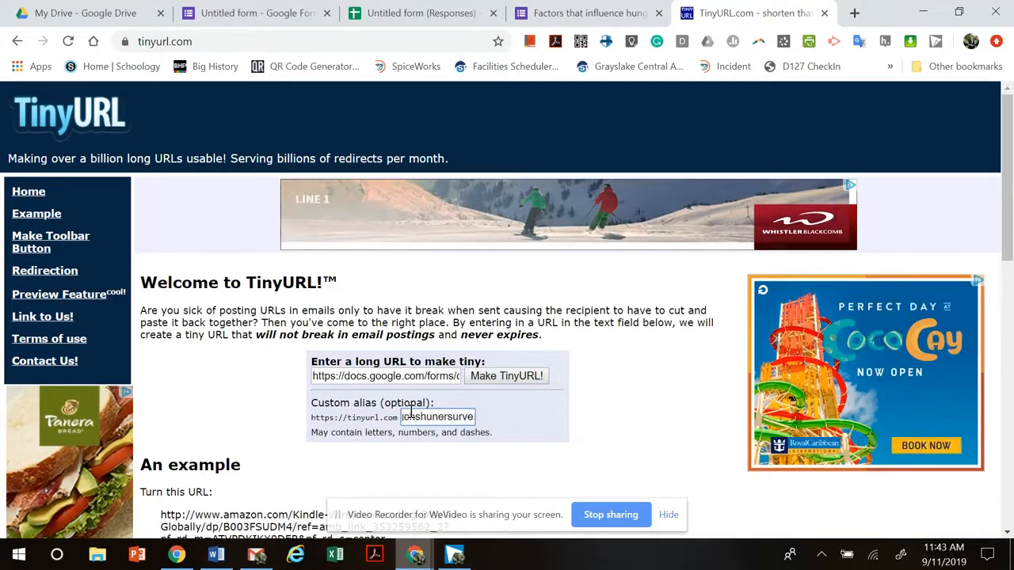
{"action": "type", "text": "19"}
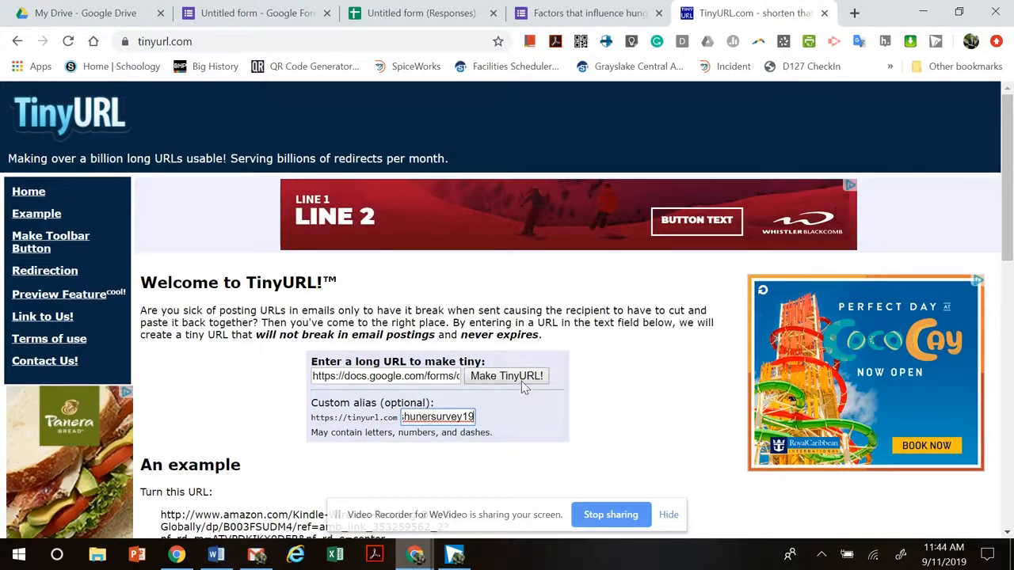
{"action": "left_click", "coordinate": [505, 376]}
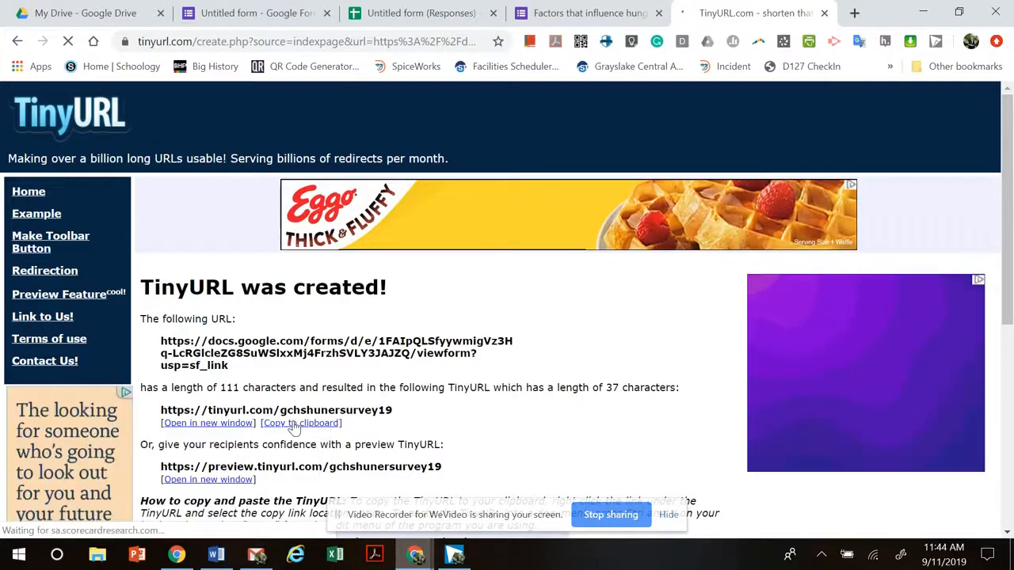
{"action": "left_click", "coordinate": [300, 422]}
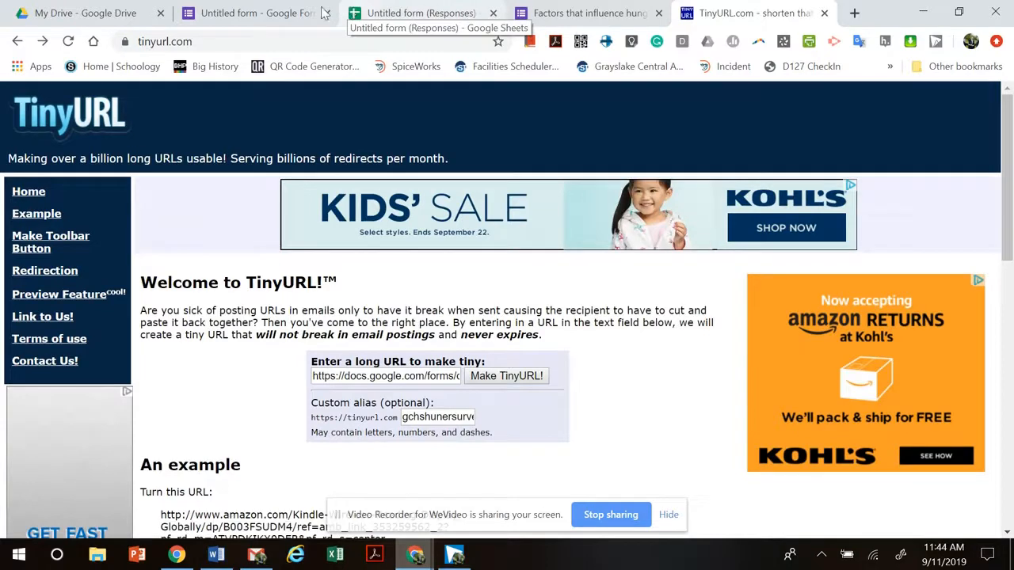
Close the Send form dialog in the editor and go back to Forms Home
{"action": "left_click", "coordinate": [253, 12]}
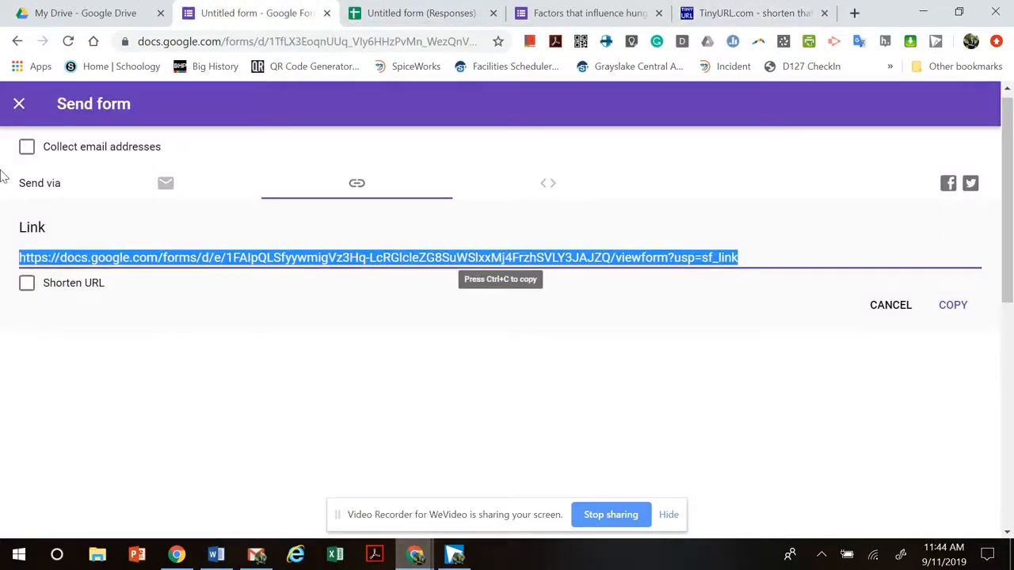
{"action": "left_click", "coordinate": [19, 103]}
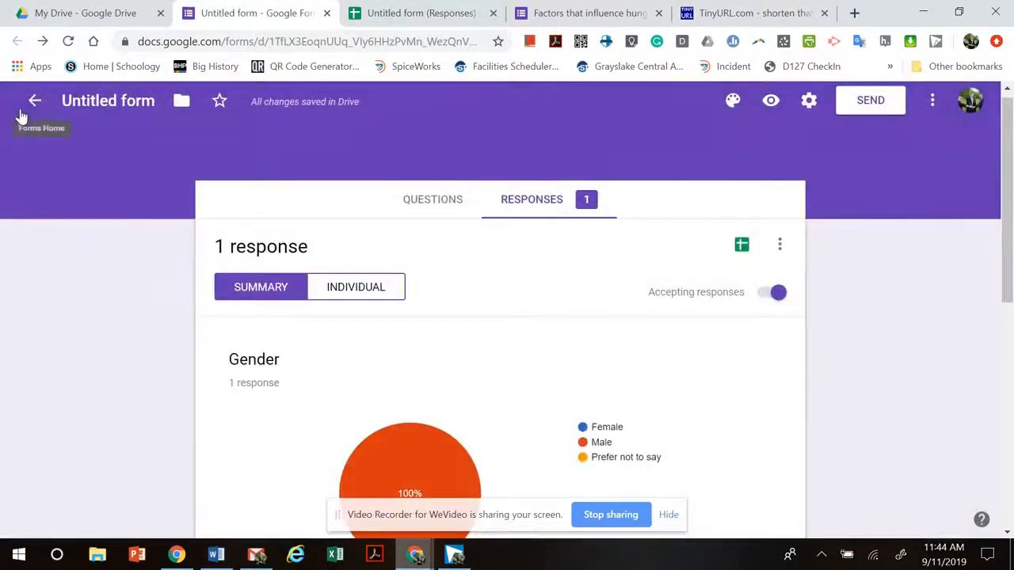
{"action": "left_click", "coordinate": [35, 101]}
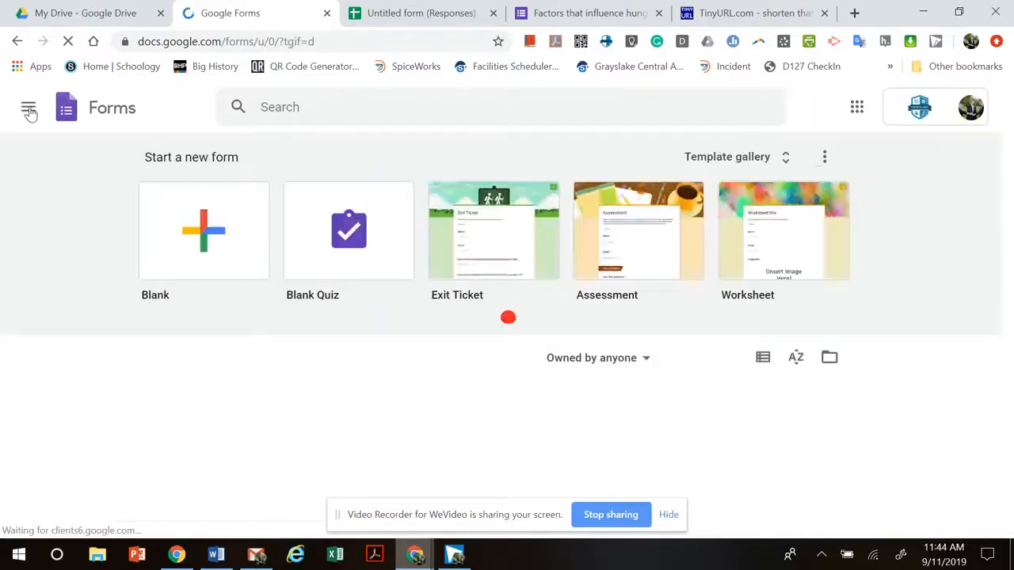